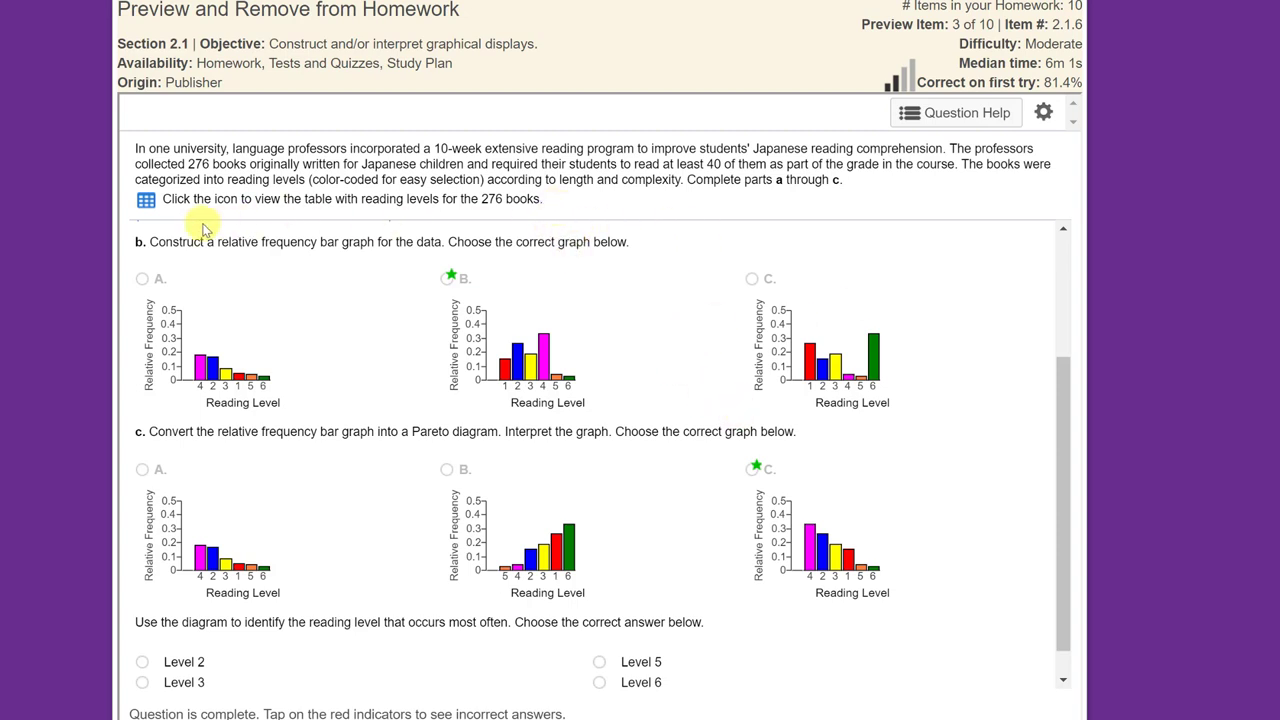
pyautogui.moveTo(146, 199)
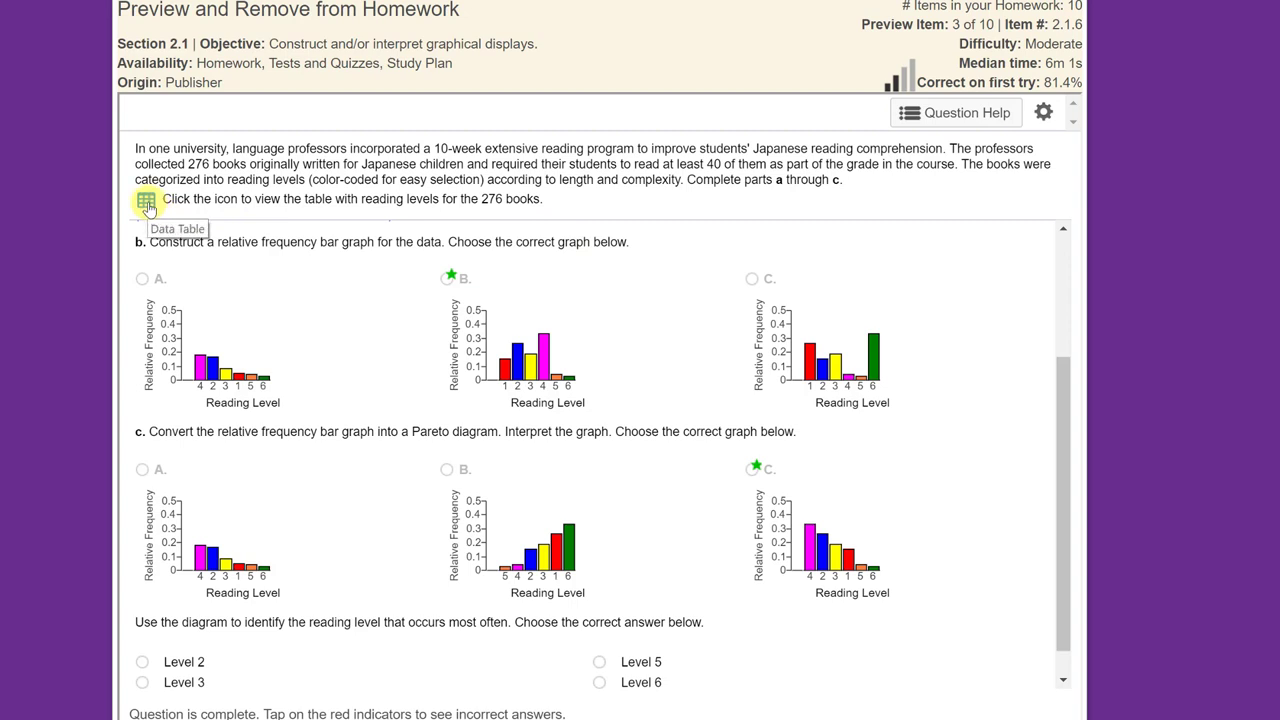
# Send the MyStatLab reading-level book counts table to StatCrunch.
pyautogui.click(146, 202)
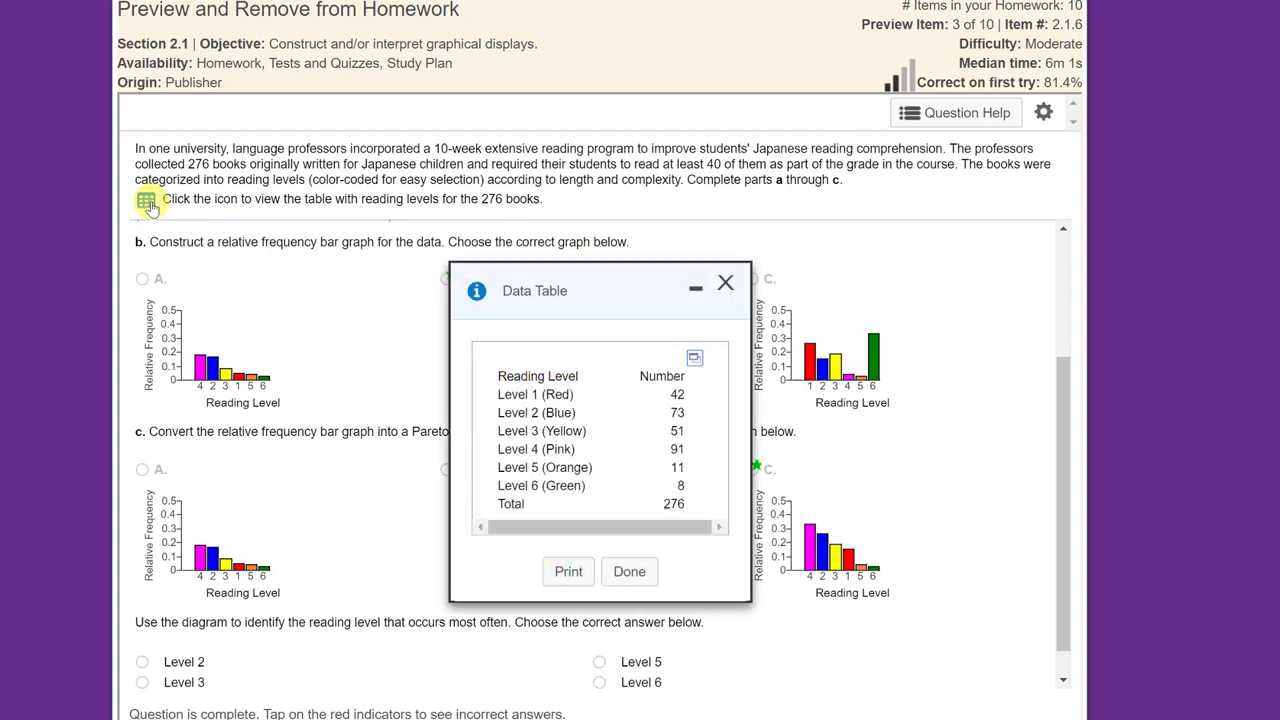
pyautogui.click(694, 358)
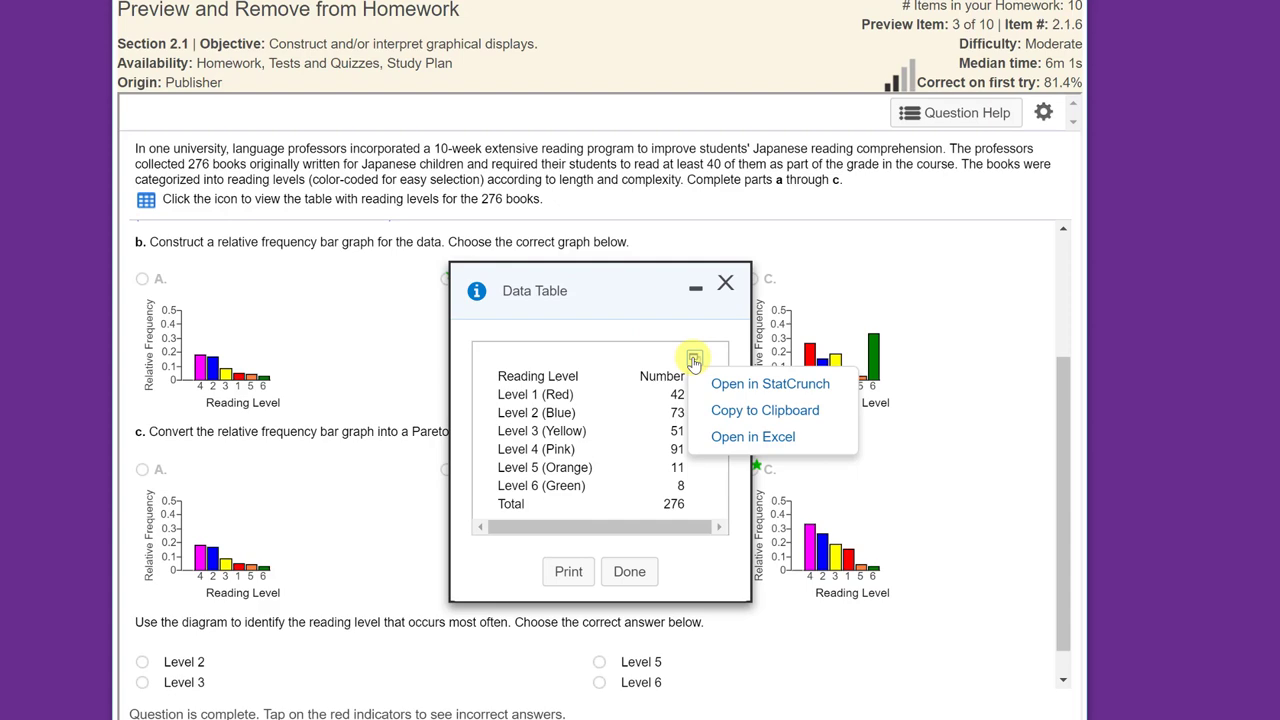
pyautogui.click(770, 383)
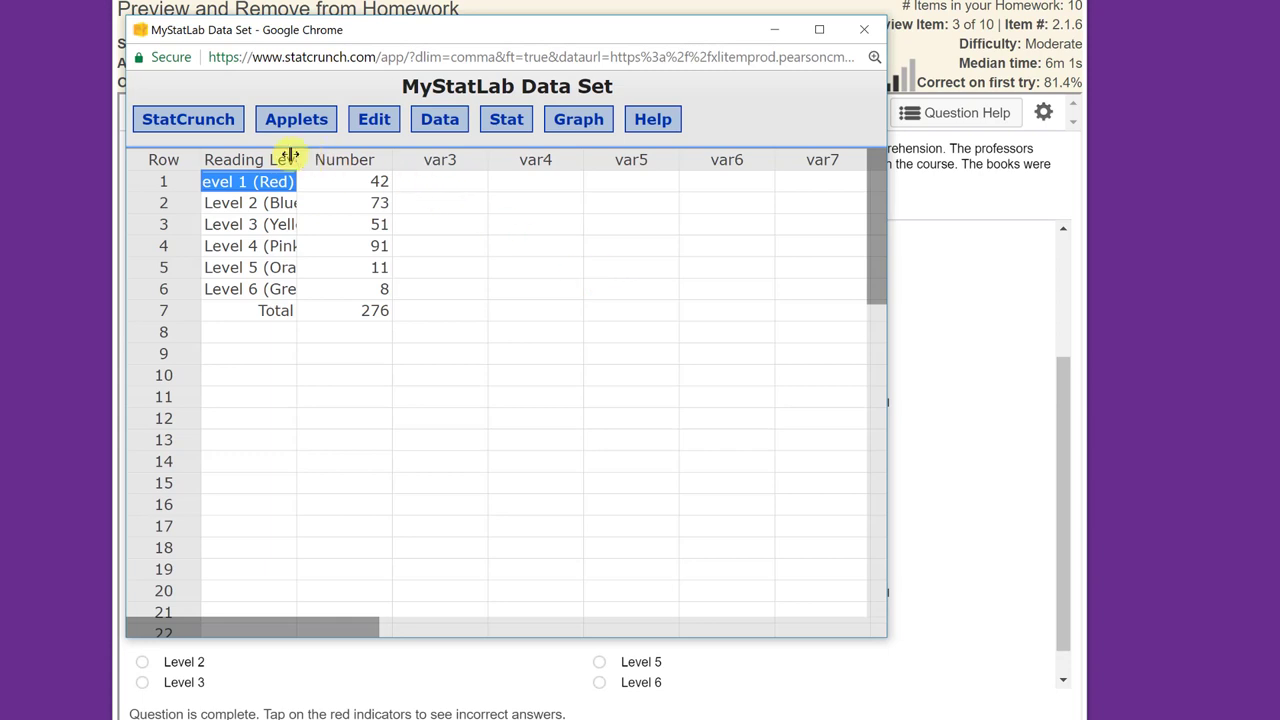
# Widen the Reading Level column to show full labels and open the Graph menu.
pyautogui.moveTo(290, 152); pyautogui.dragTo(393, 152)
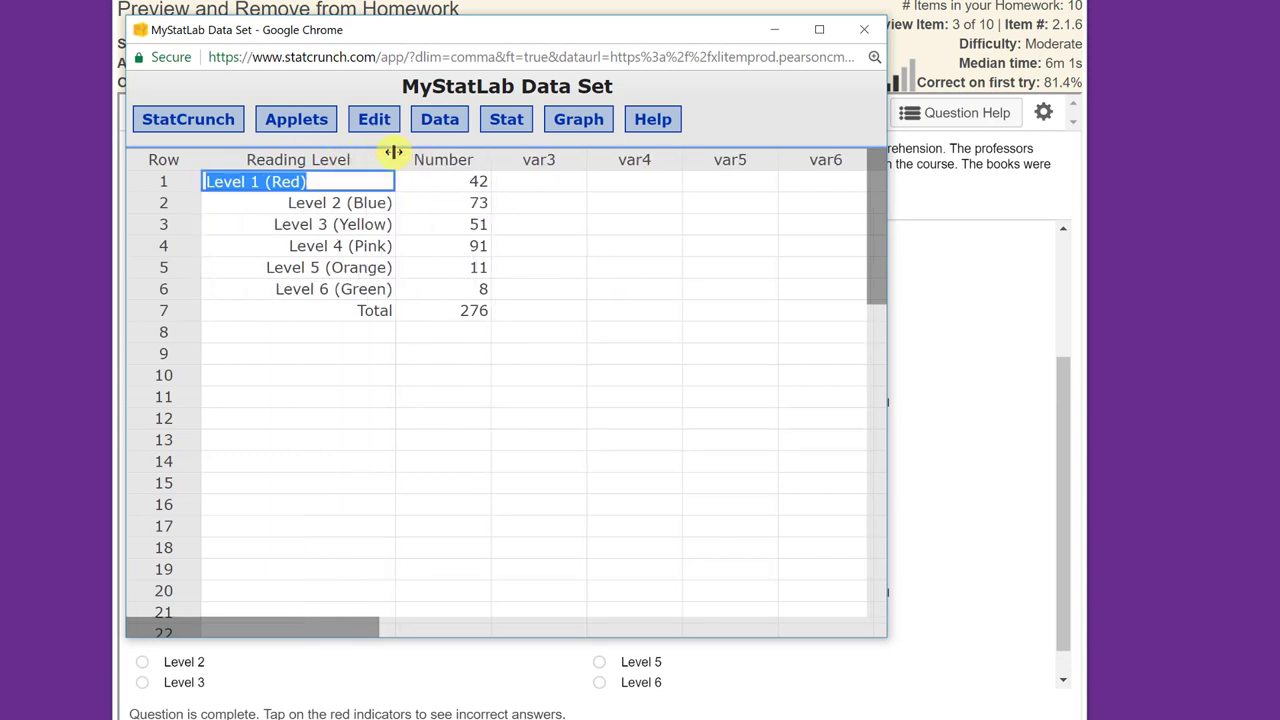
pyautogui.moveTo(323, 358)
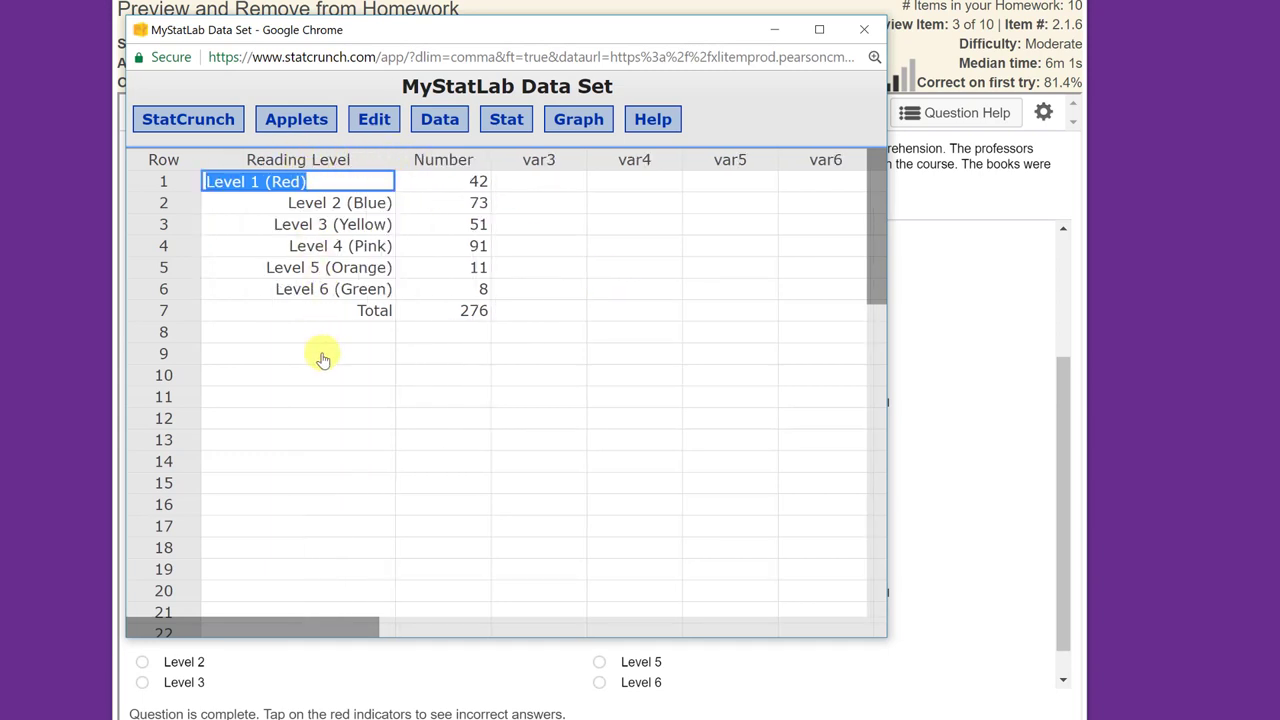
pyautogui.moveTo(447, 358)
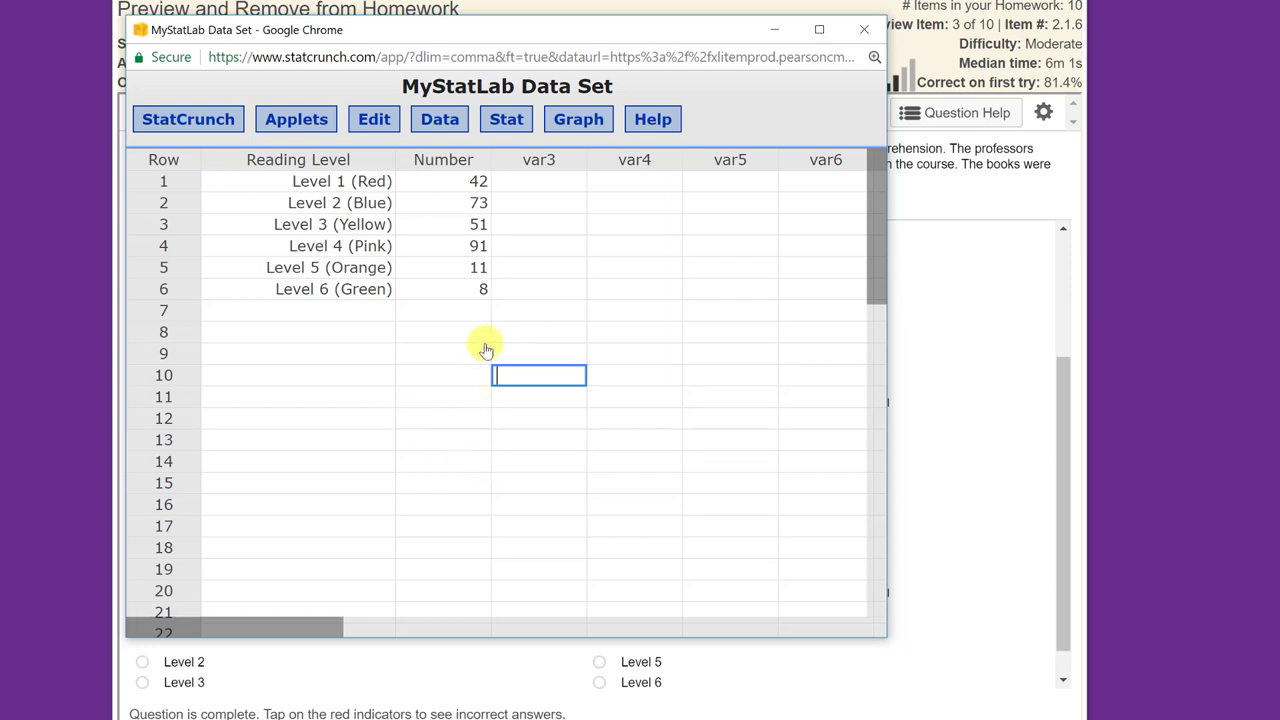
pyautogui.moveTo(569, 233)
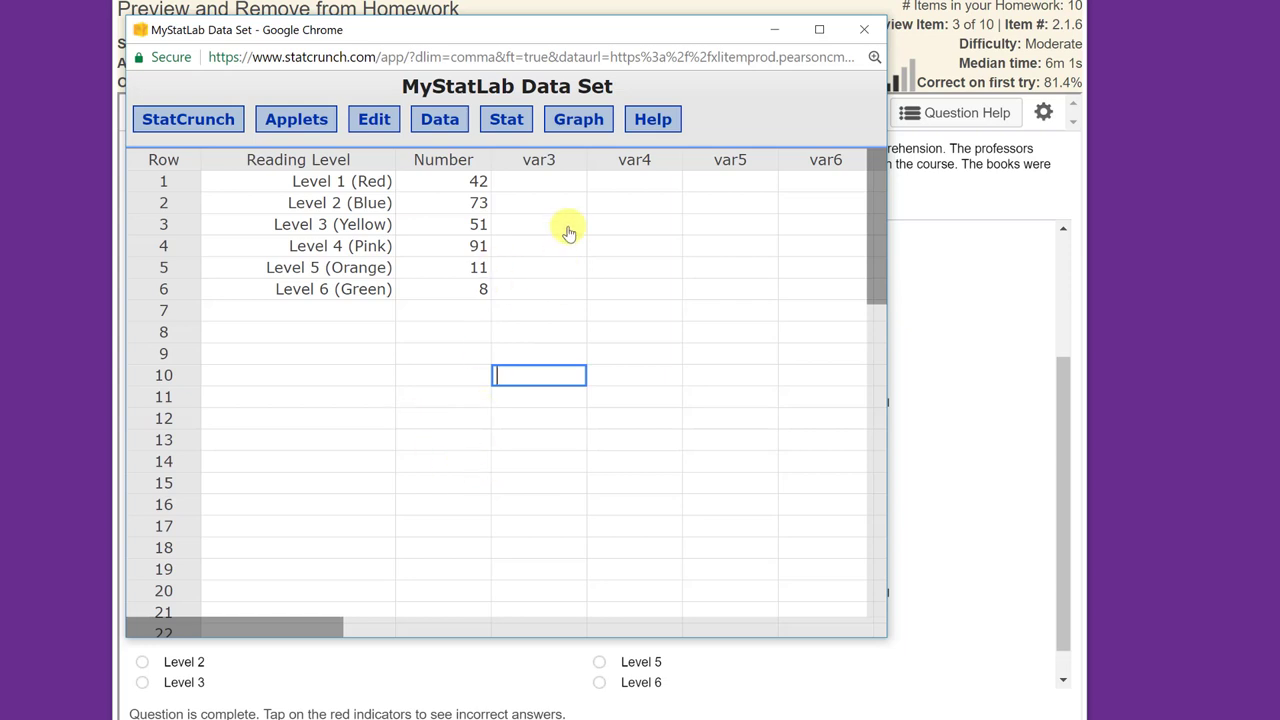
pyautogui.click(578, 119)
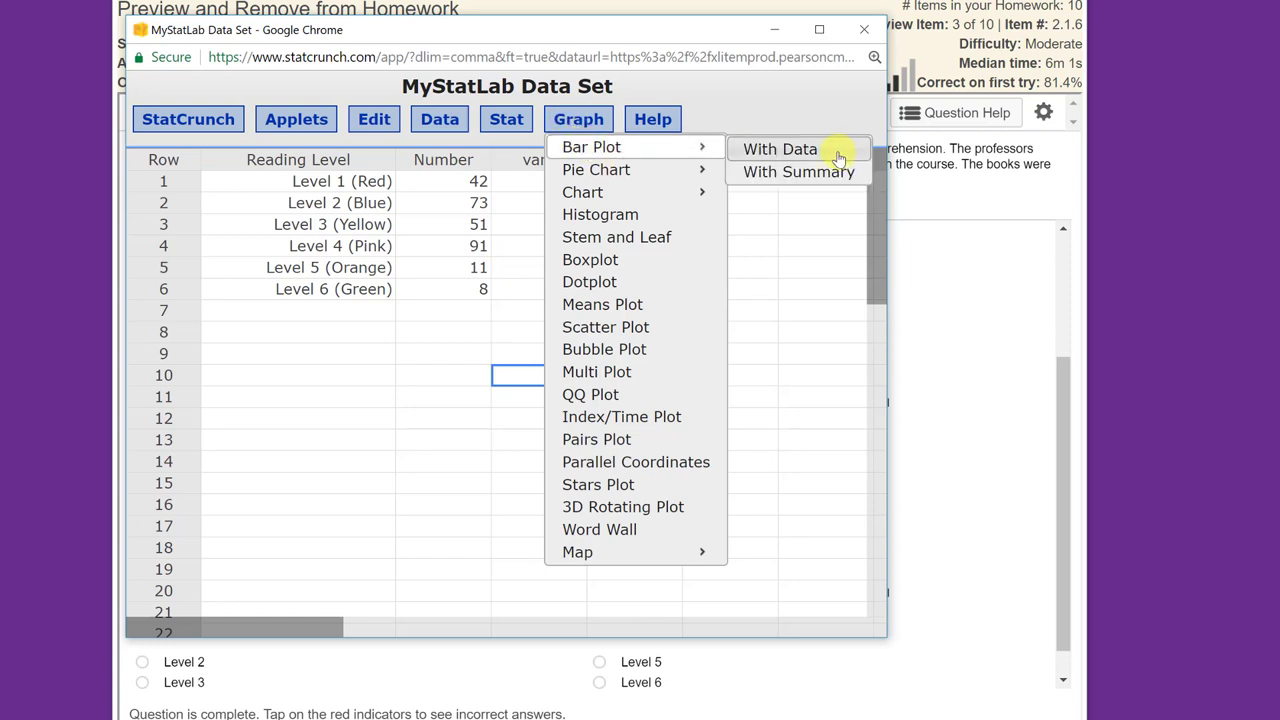
pyautogui.moveTo(650, 197)
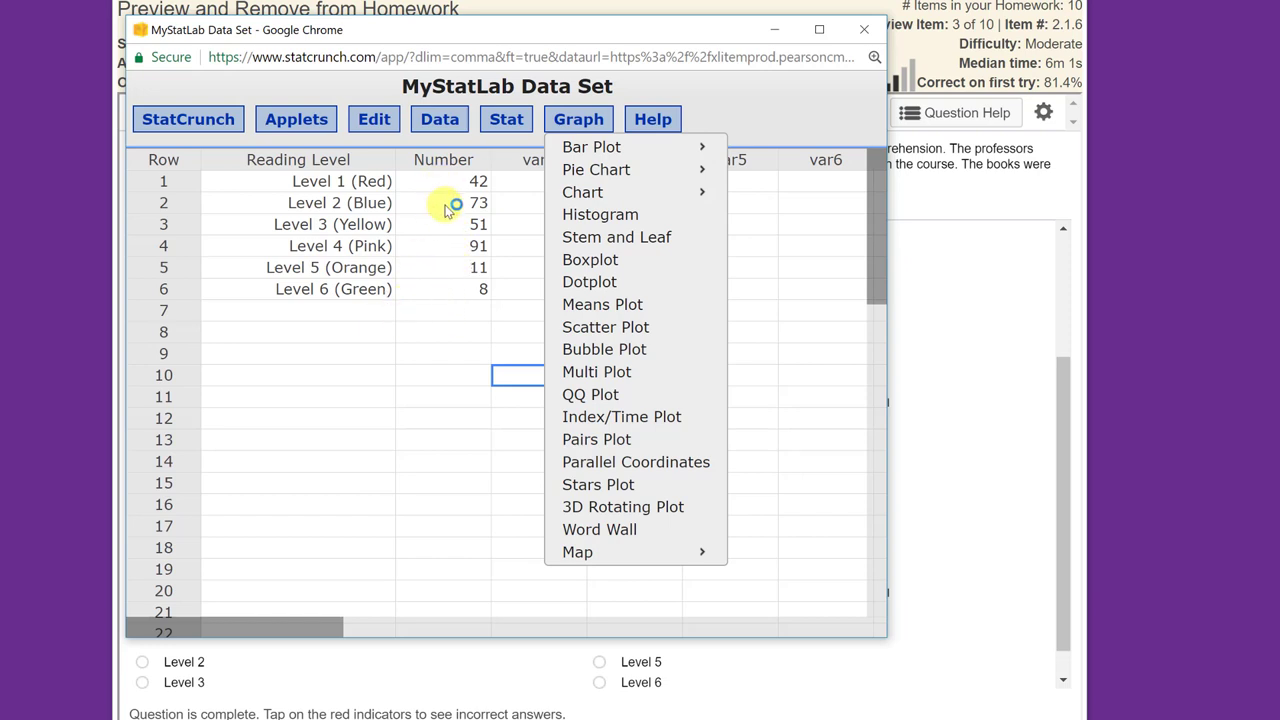
pyautogui.moveTo(591, 147)
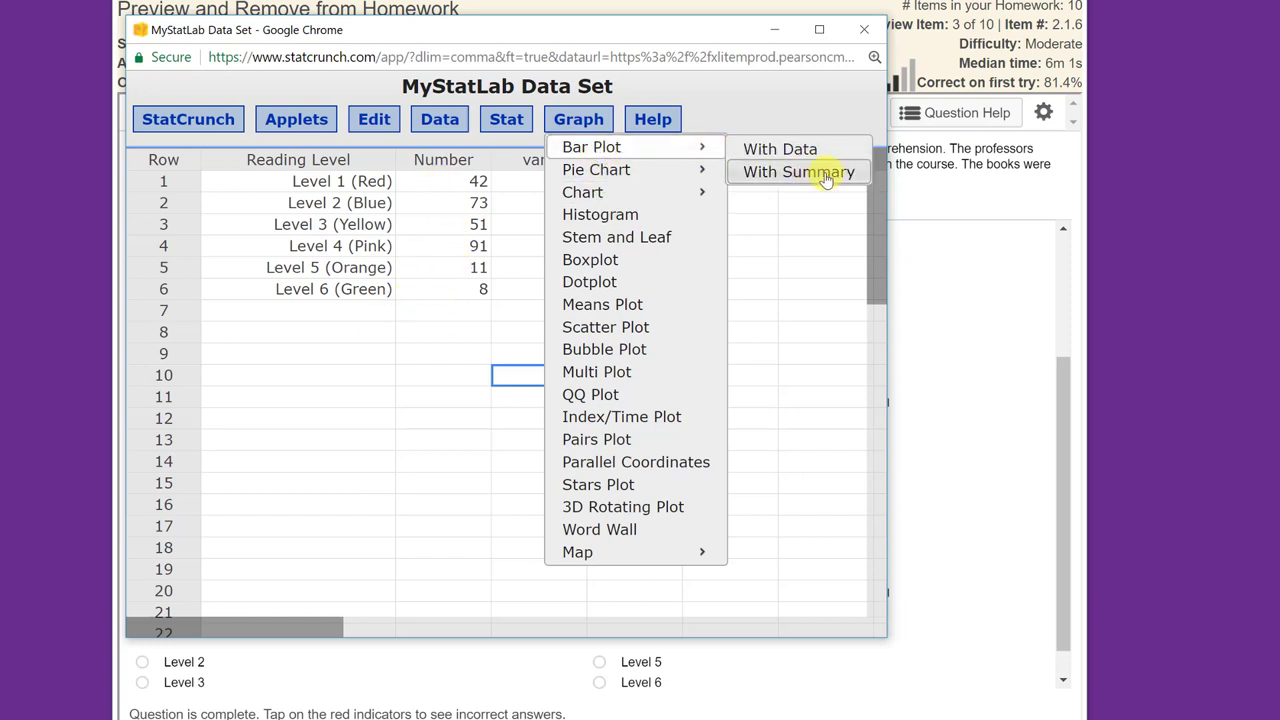
# Plot relative frequency bars of Reading Level counted by Number, with values above bars.
pyautogui.click(798, 171)
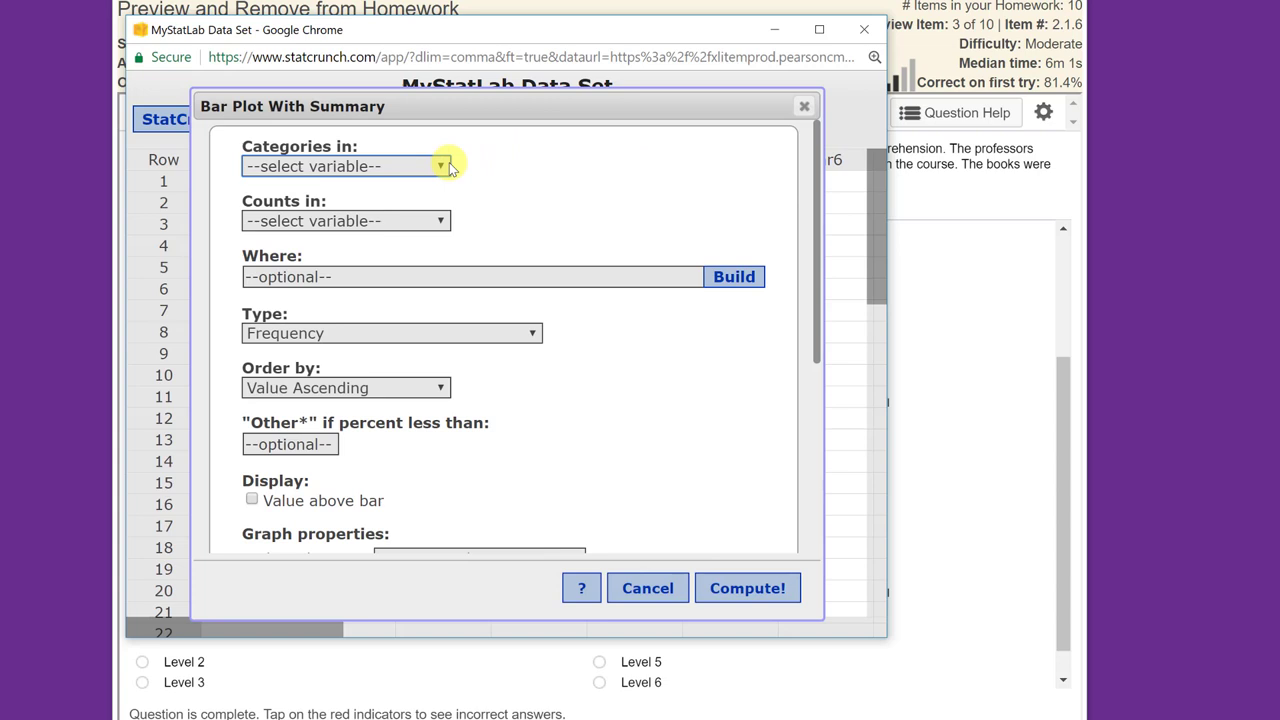
pyautogui.click(345, 166)
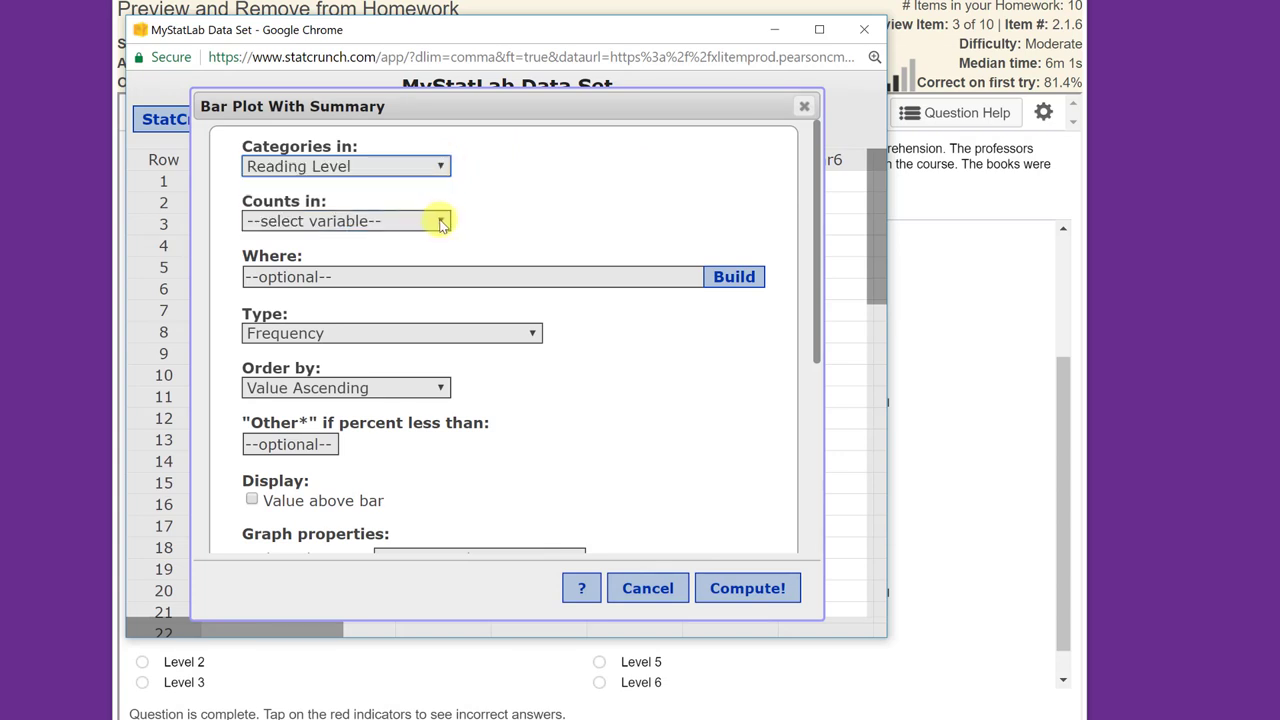
pyautogui.click(345, 221)
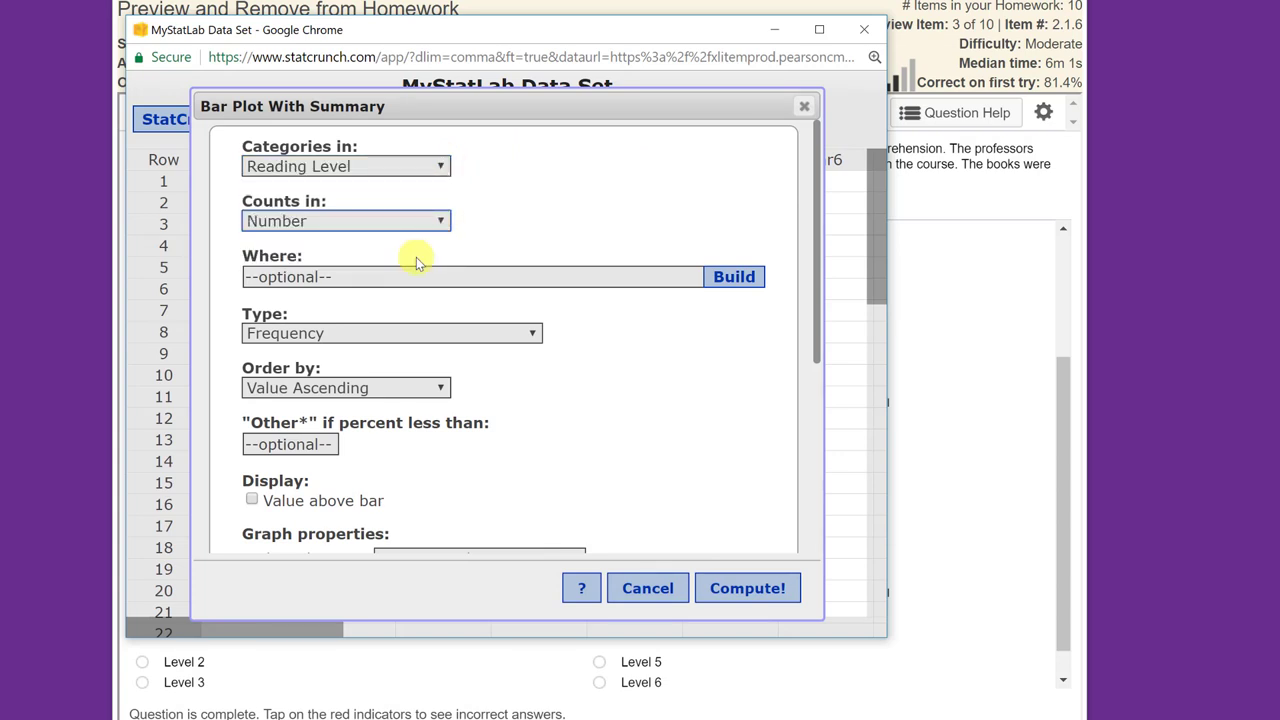
pyautogui.click(390, 333)
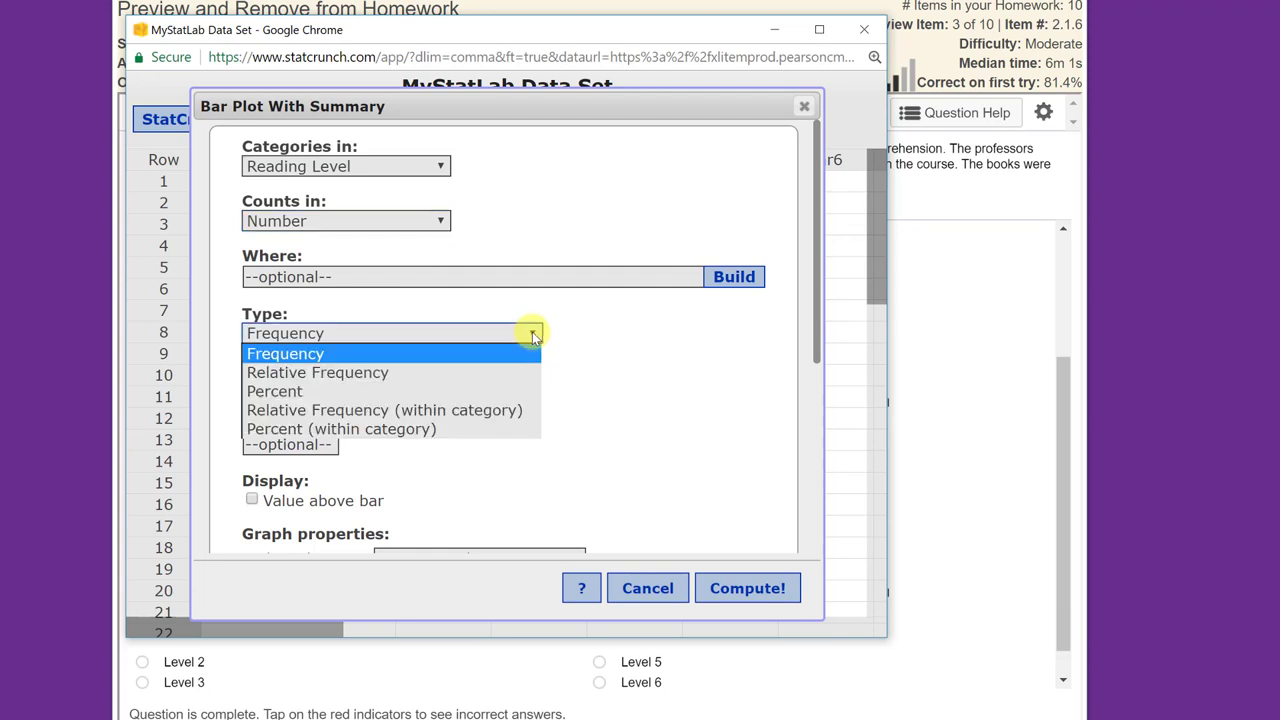
pyautogui.click(317, 372)
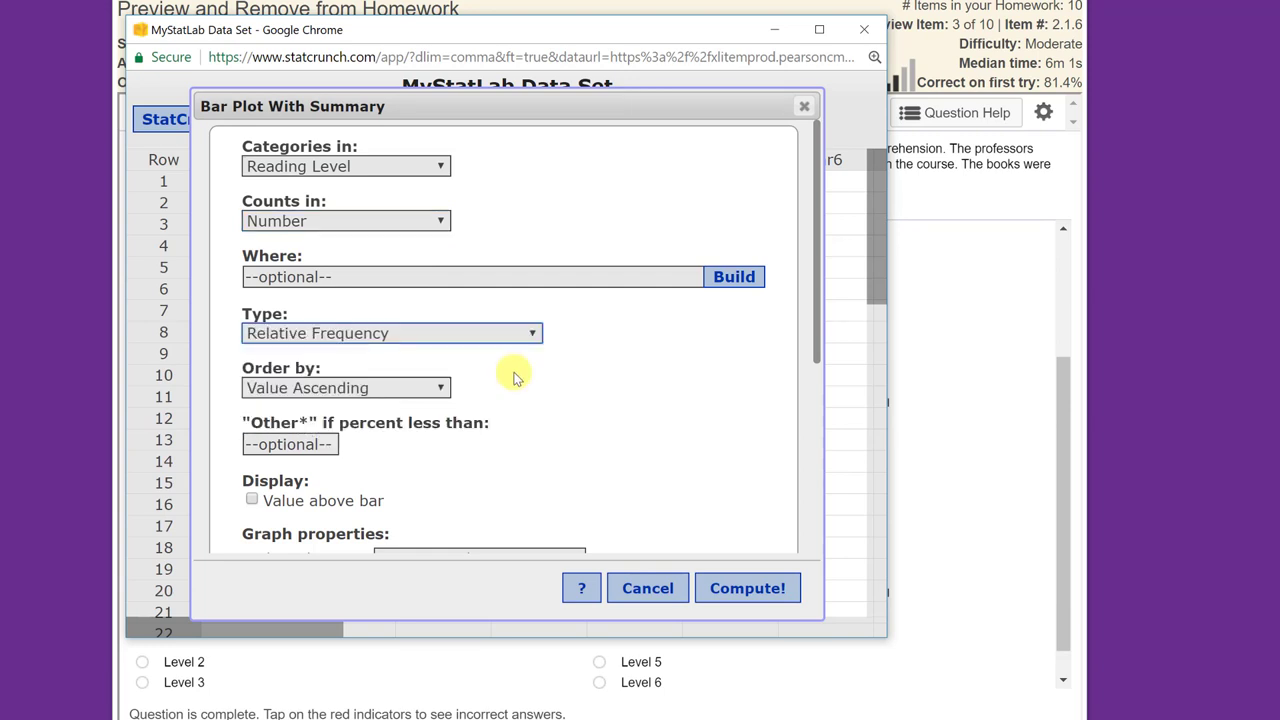
pyautogui.moveTo(543, 418)
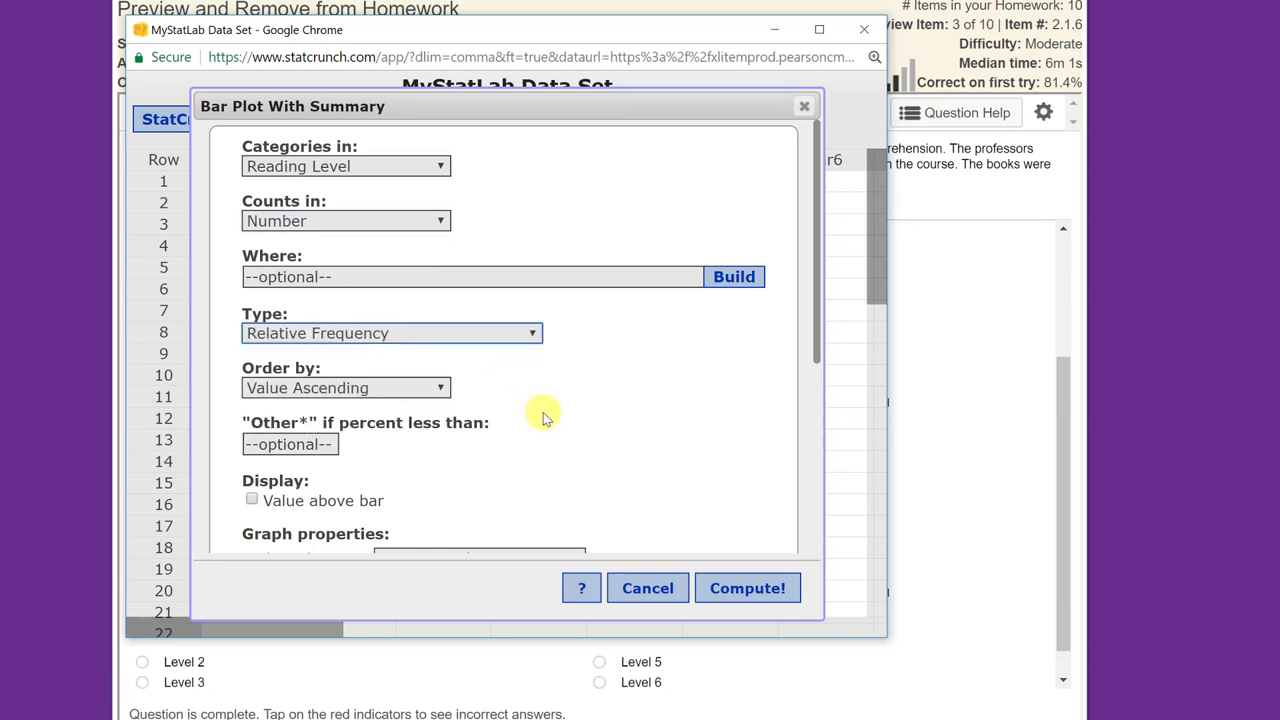
pyautogui.moveTo(390, 413)
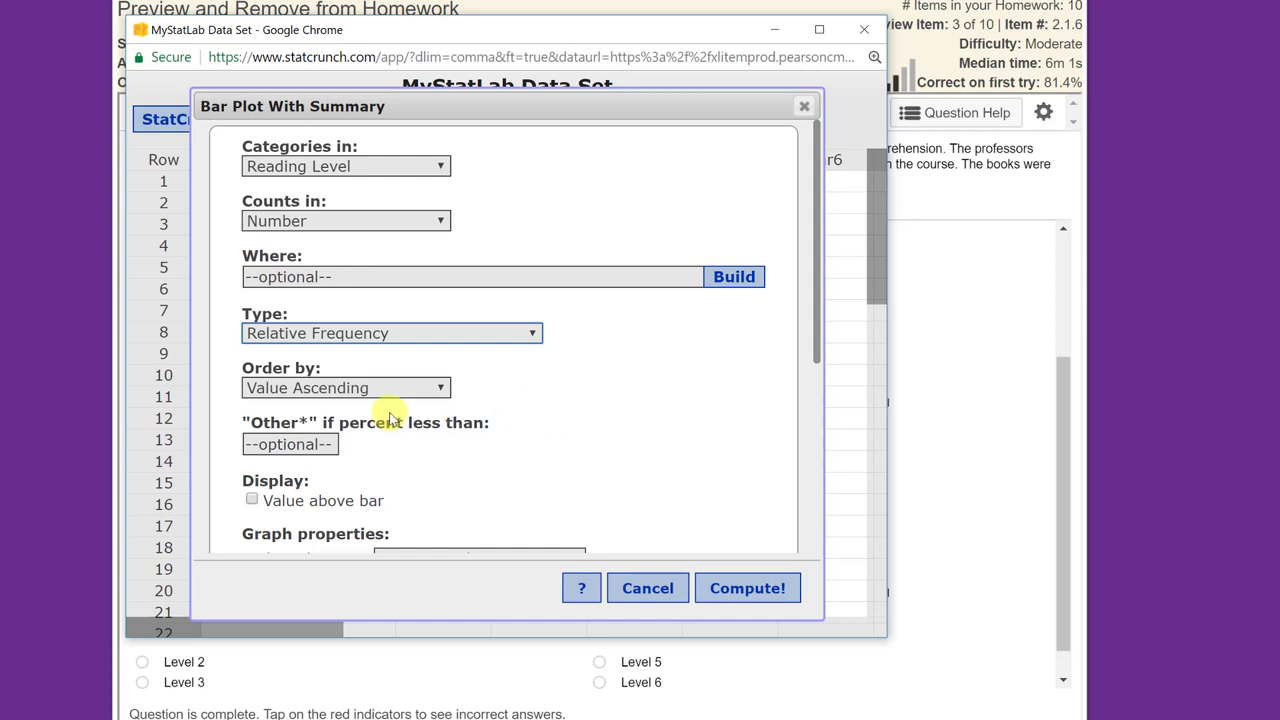
pyautogui.moveTo(503, 393)
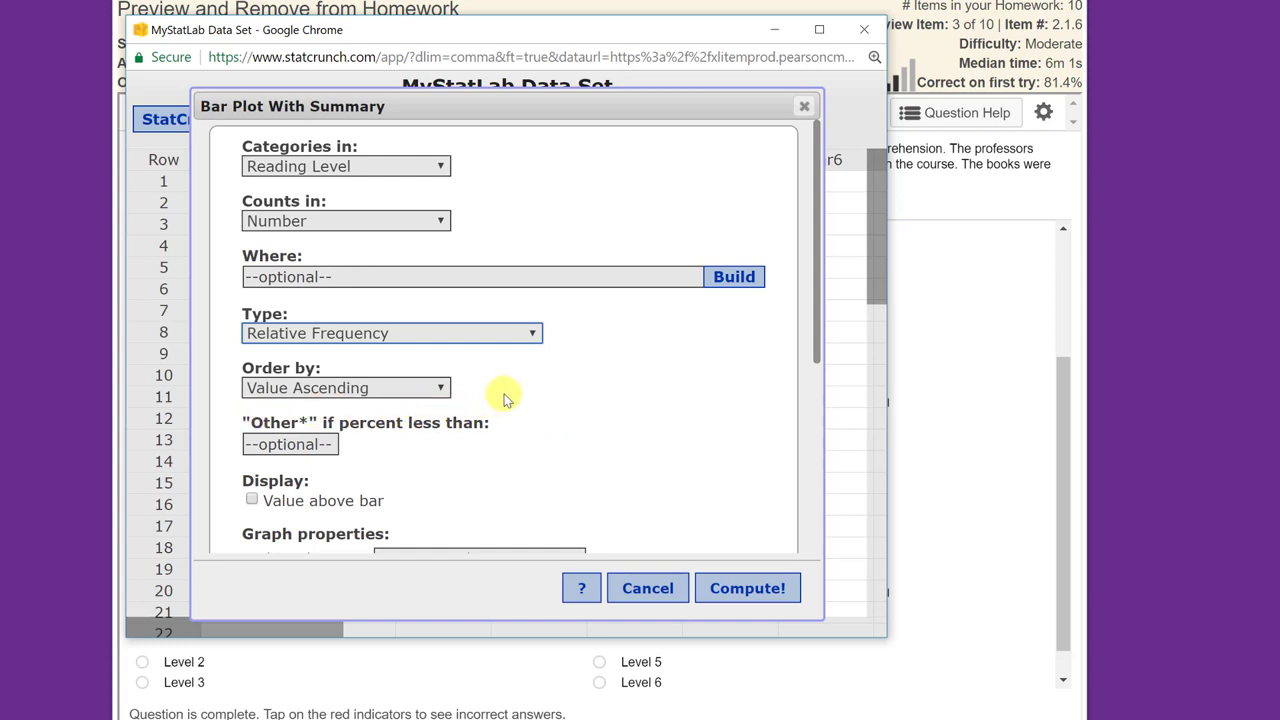
pyautogui.doubleClick(280, 166)
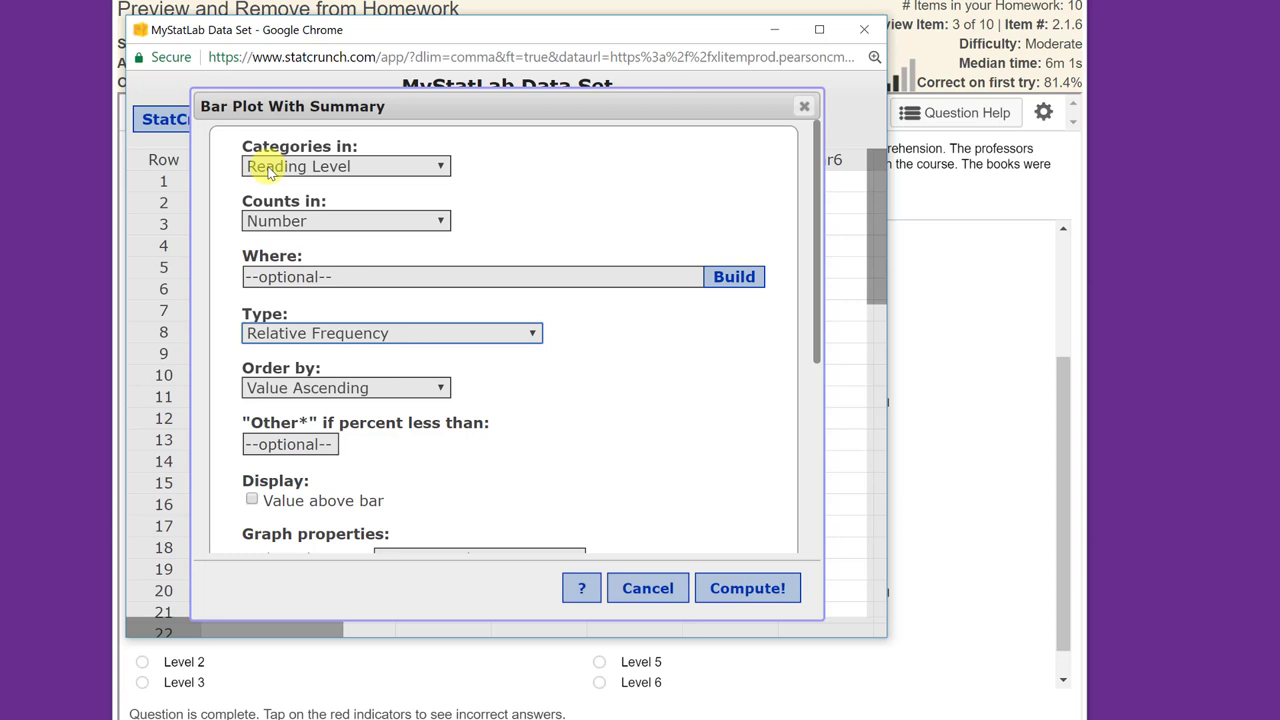
pyautogui.moveTo(475, 180)
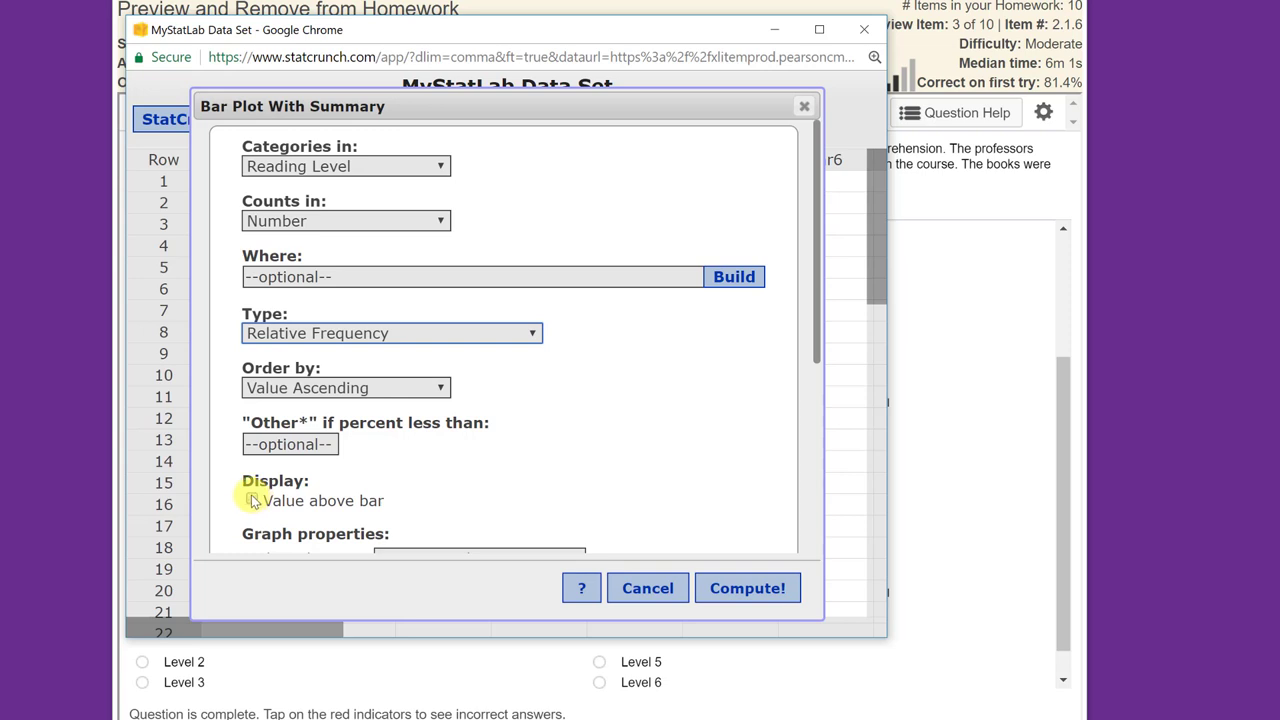
pyautogui.click(251, 500)
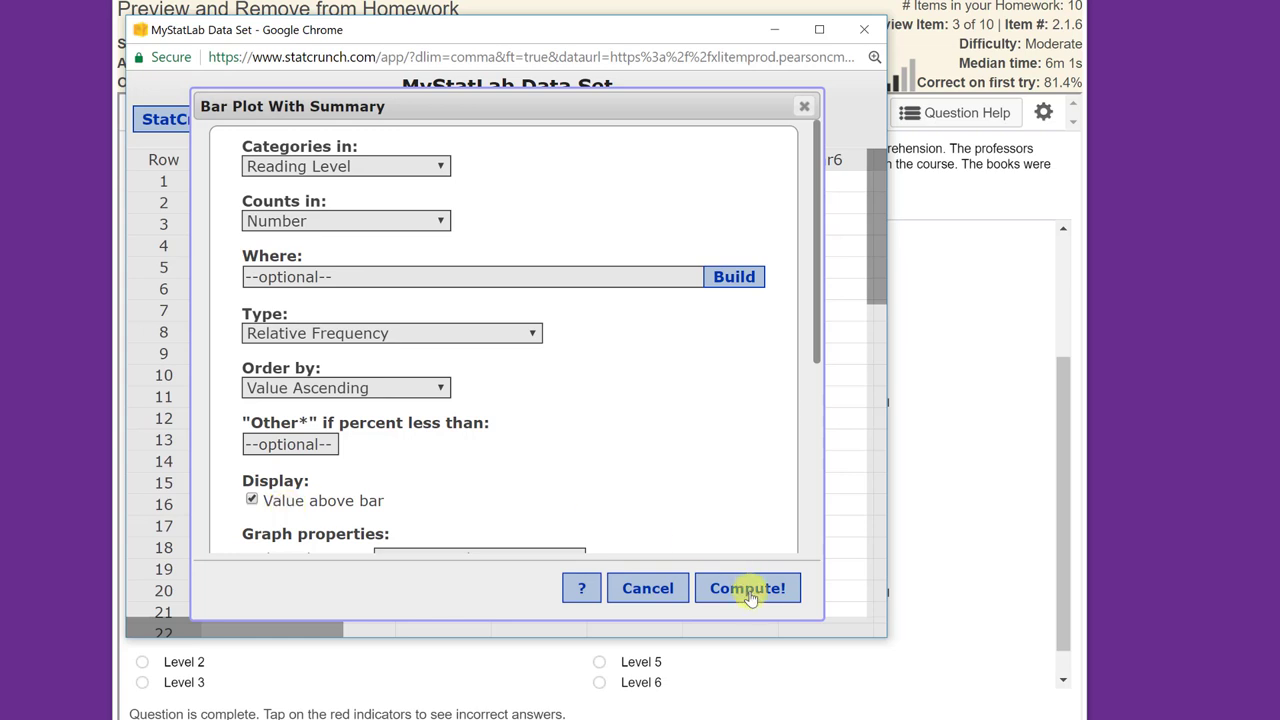
pyautogui.click(747, 587)
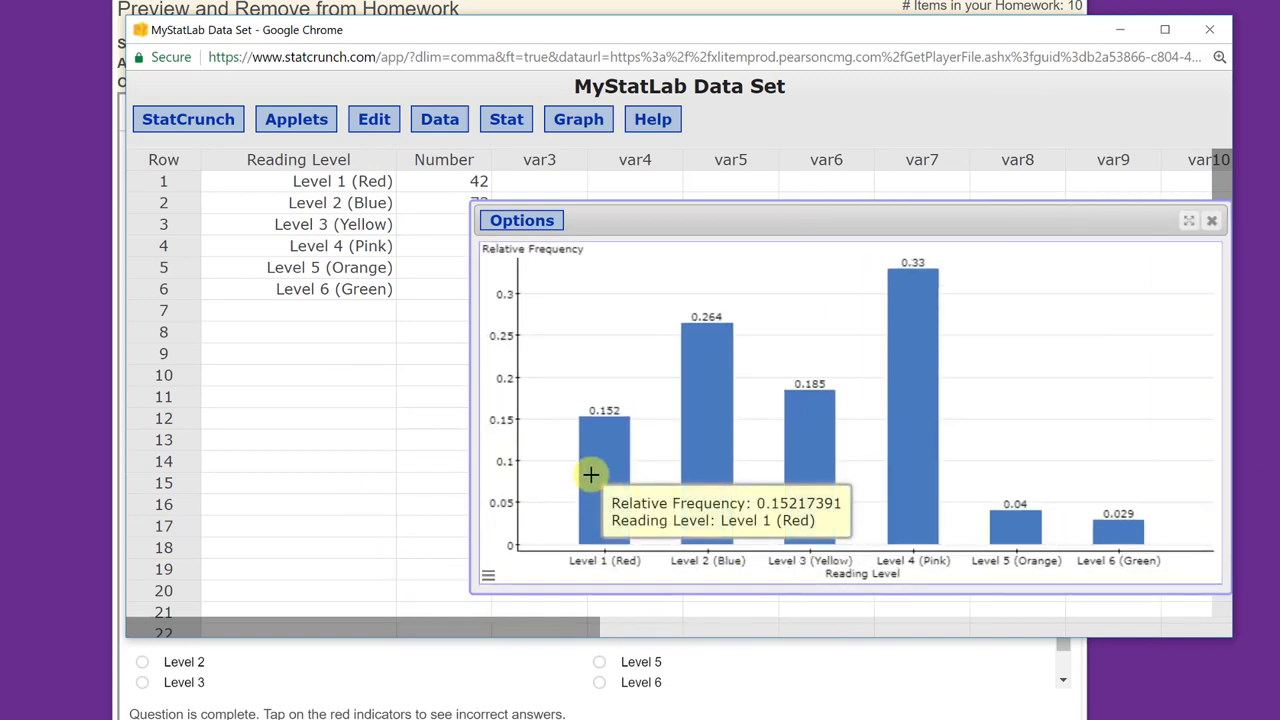
pyautogui.moveTo(678, 416)
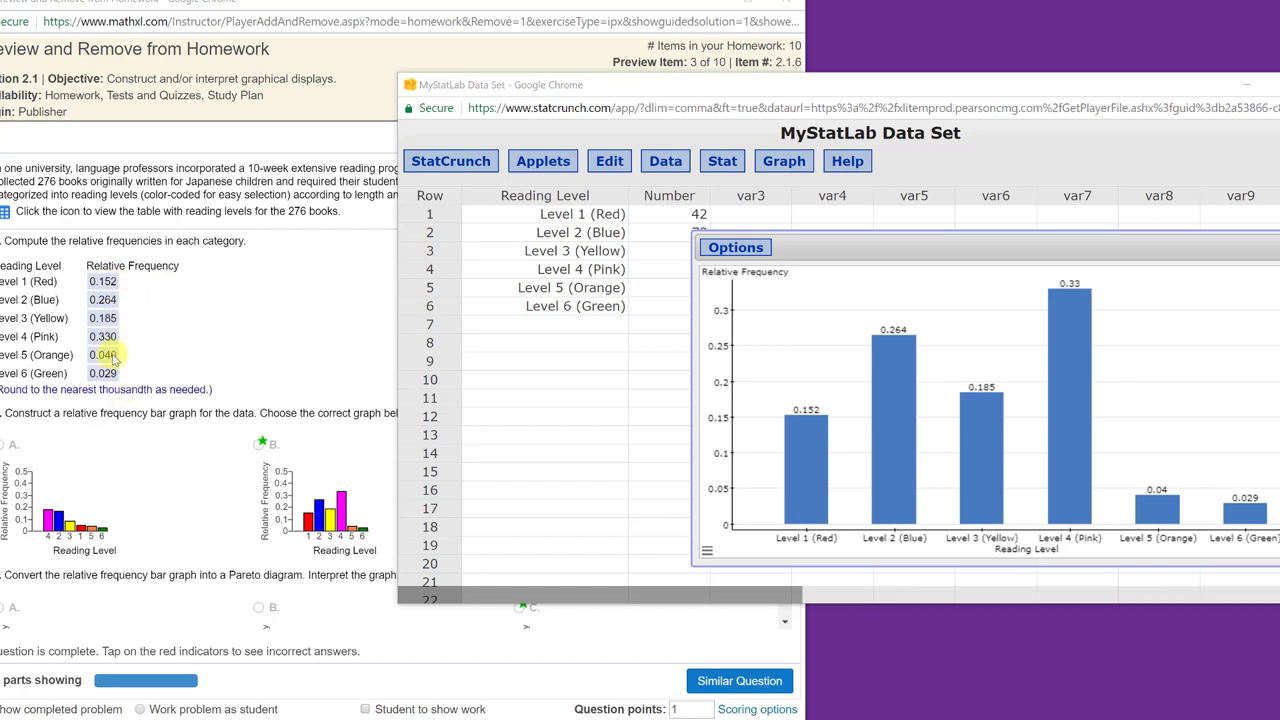
pyautogui.moveTo(806, 418)
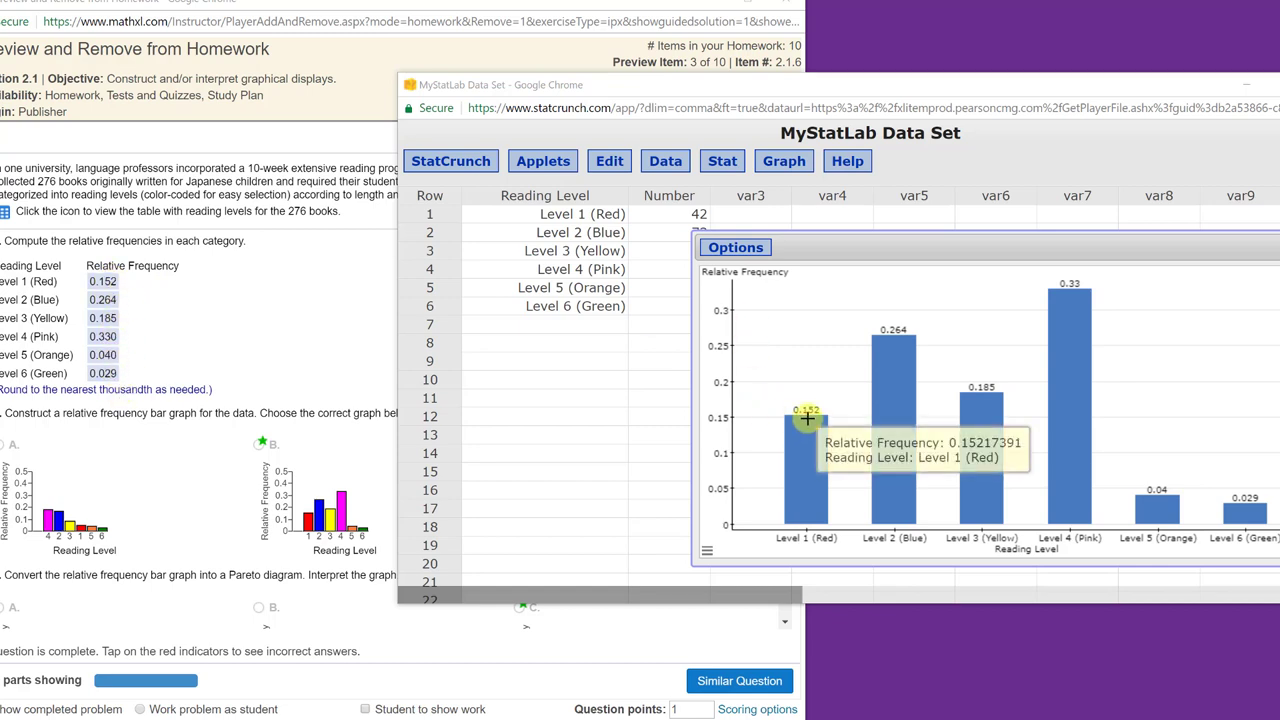
pyautogui.moveTo(1270, 510)
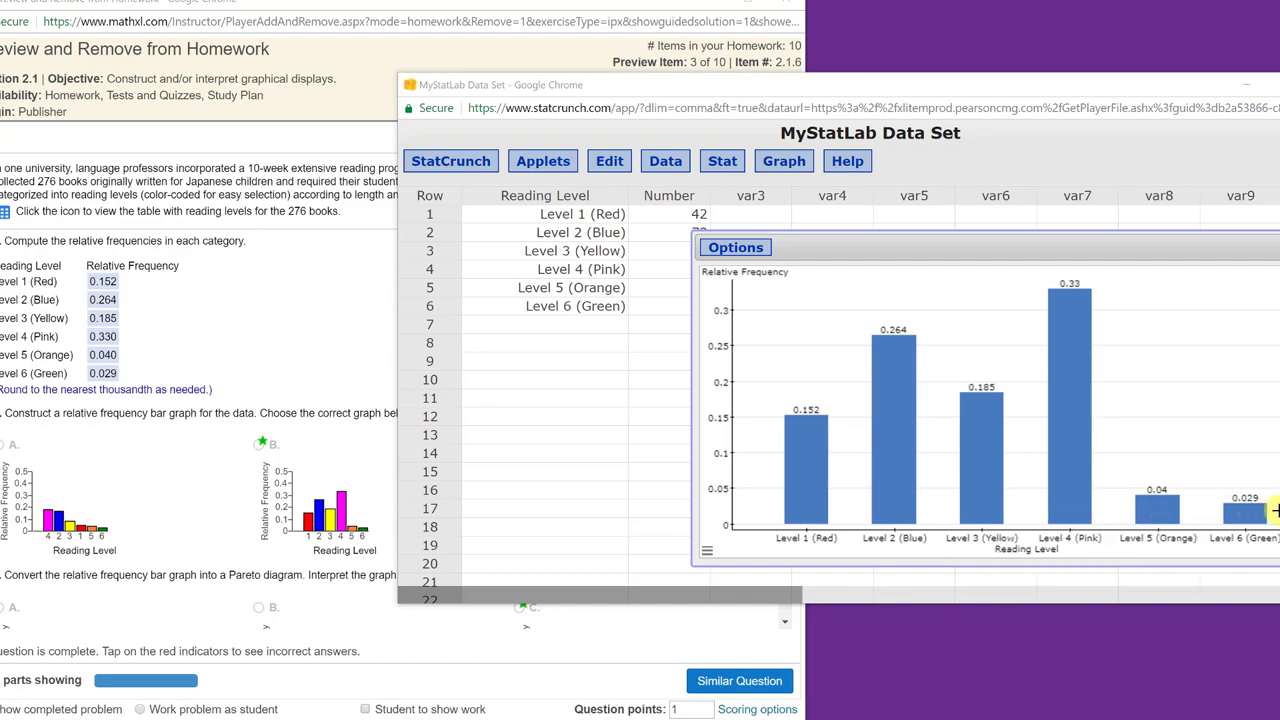
pyautogui.moveTo(222, 484)
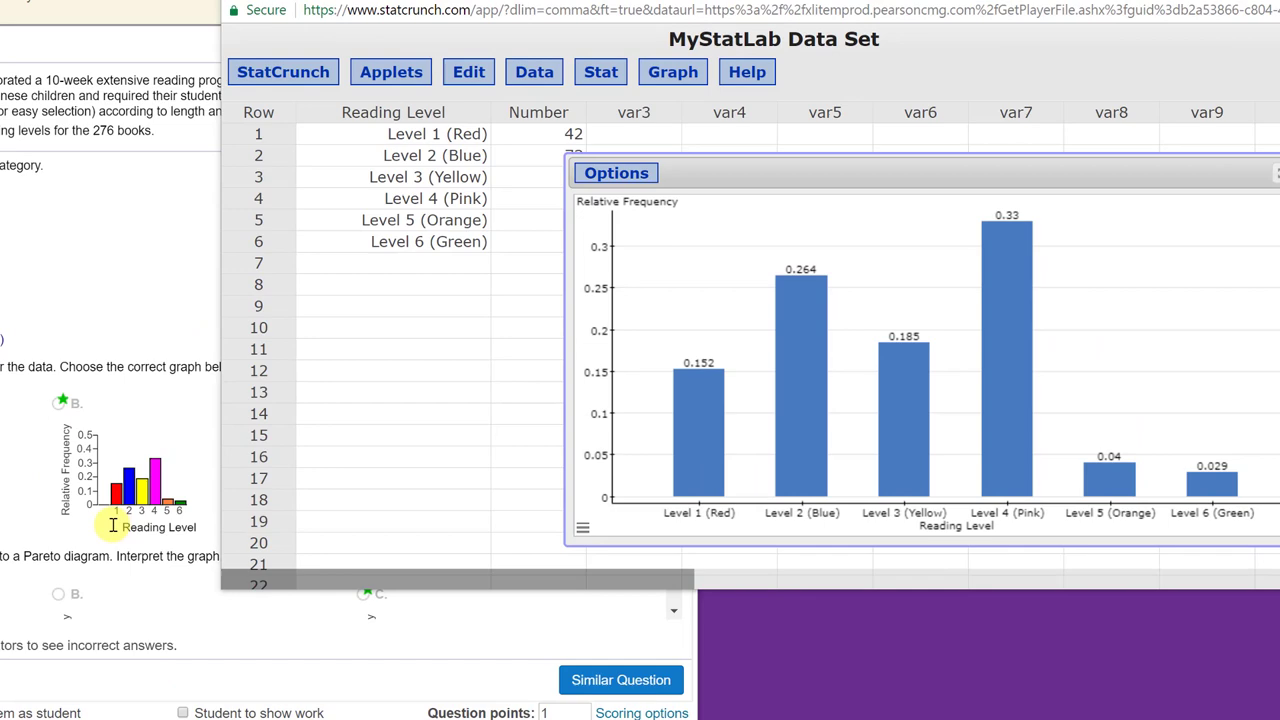
pyautogui.moveTo(207, 520)
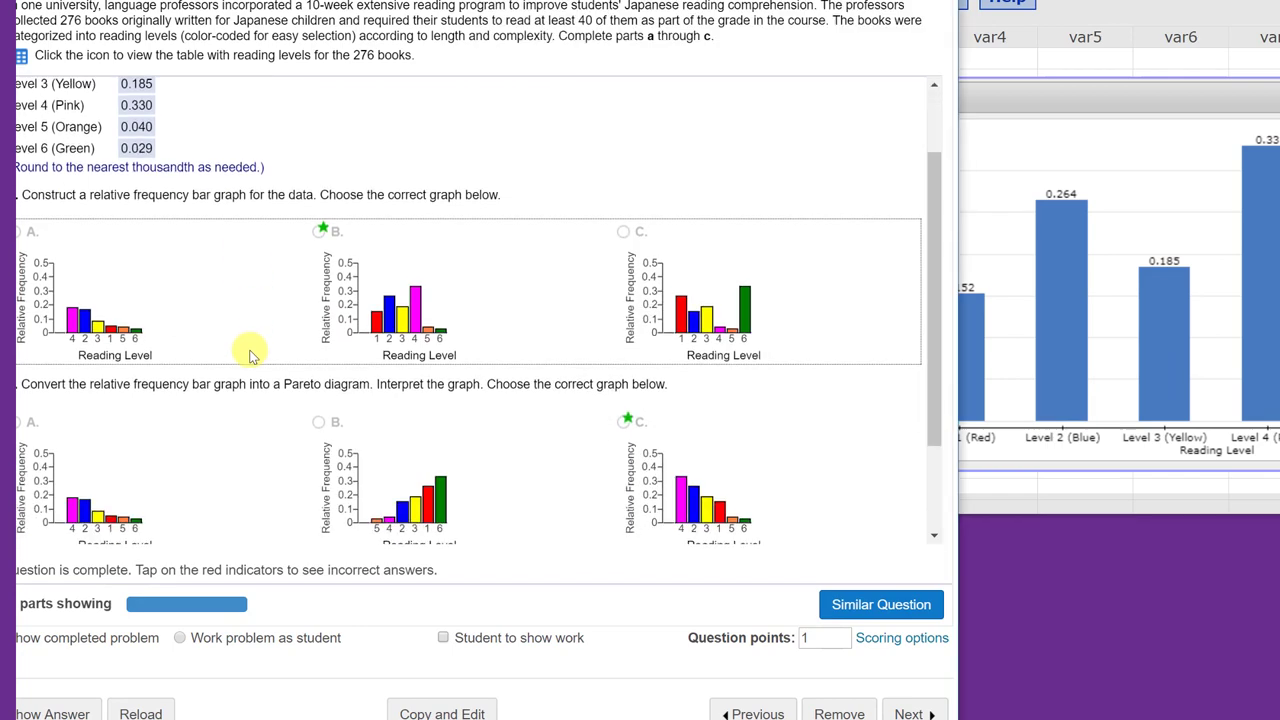
pyautogui.scroll(-3)
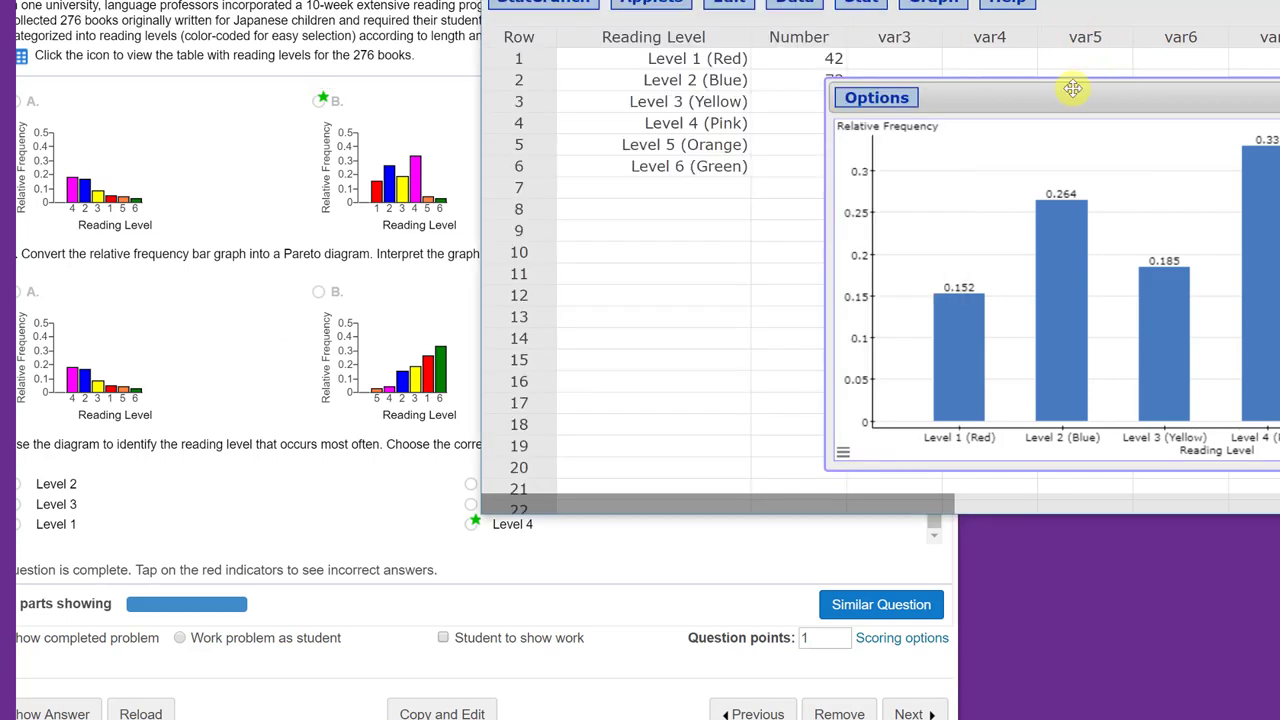
pyautogui.moveTo(1070, 90); pyautogui.dragTo(905, 44)
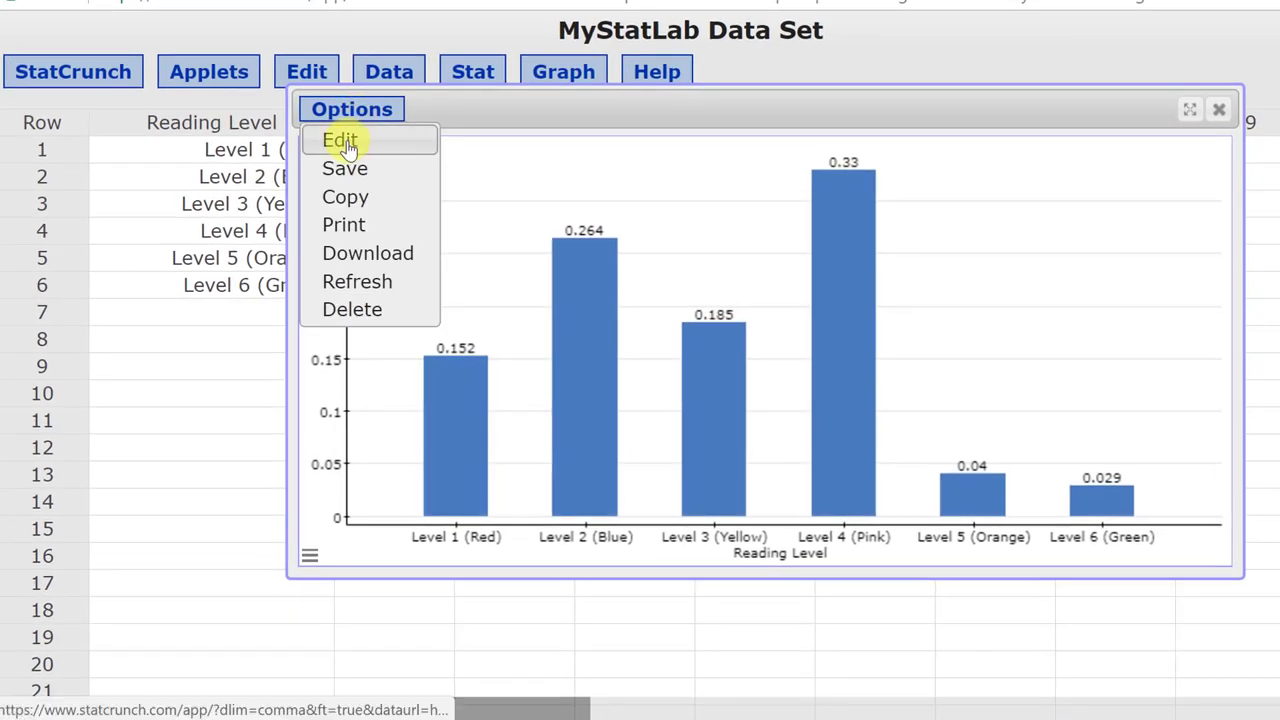
pyautogui.click(340, 139)
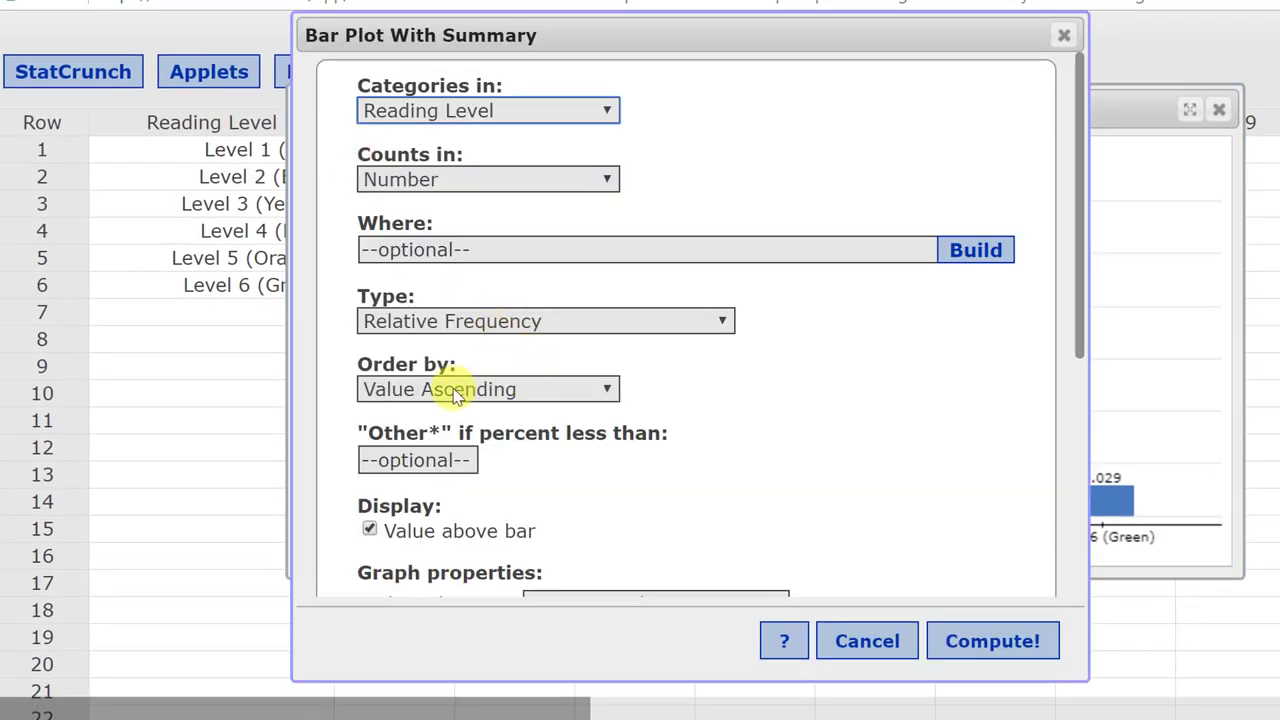
# Reorder the bar plot by Count Descending and recompute it.
pyautogui.click(487, 389)
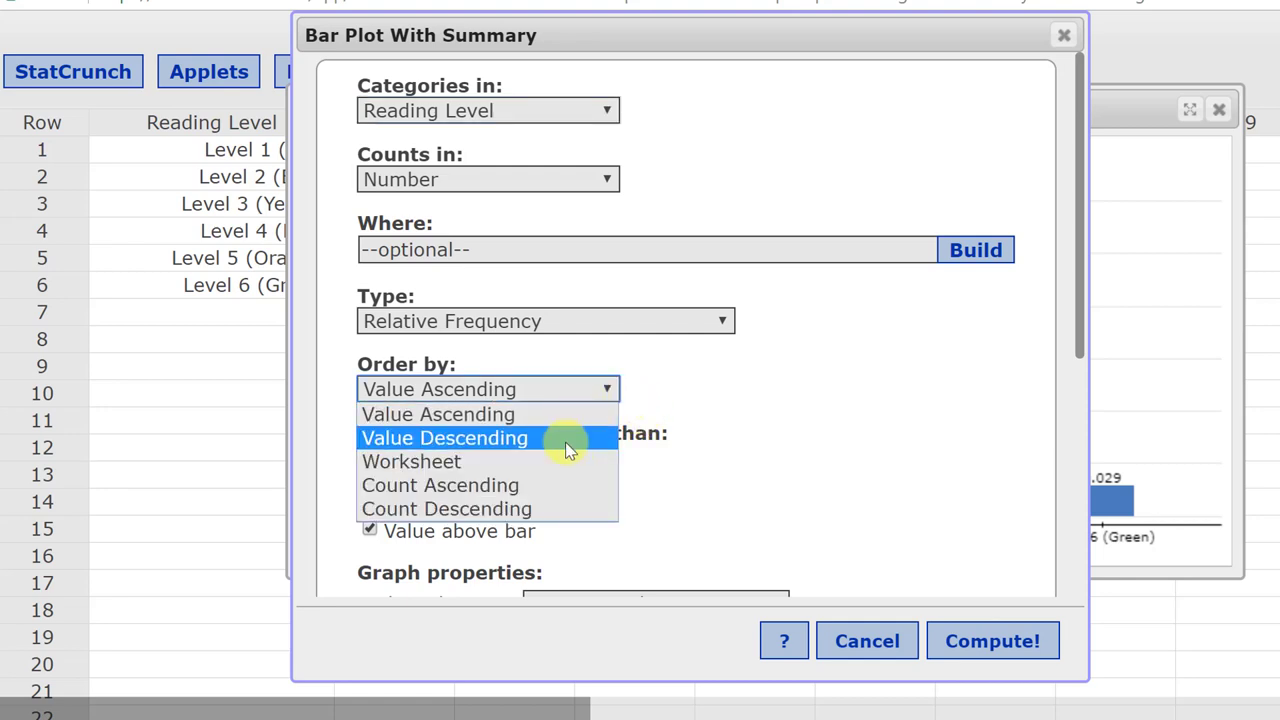
pyautogui.moveTo(555, 509)
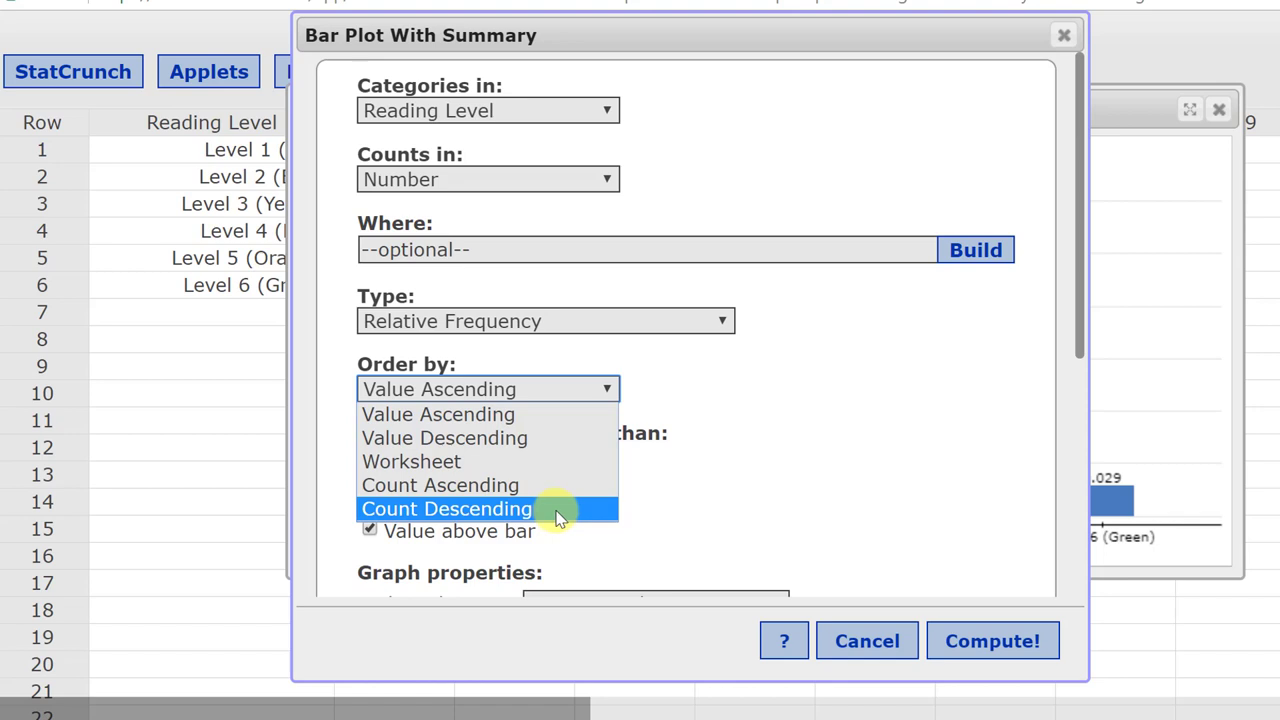
pyautogui.click(446, 509)
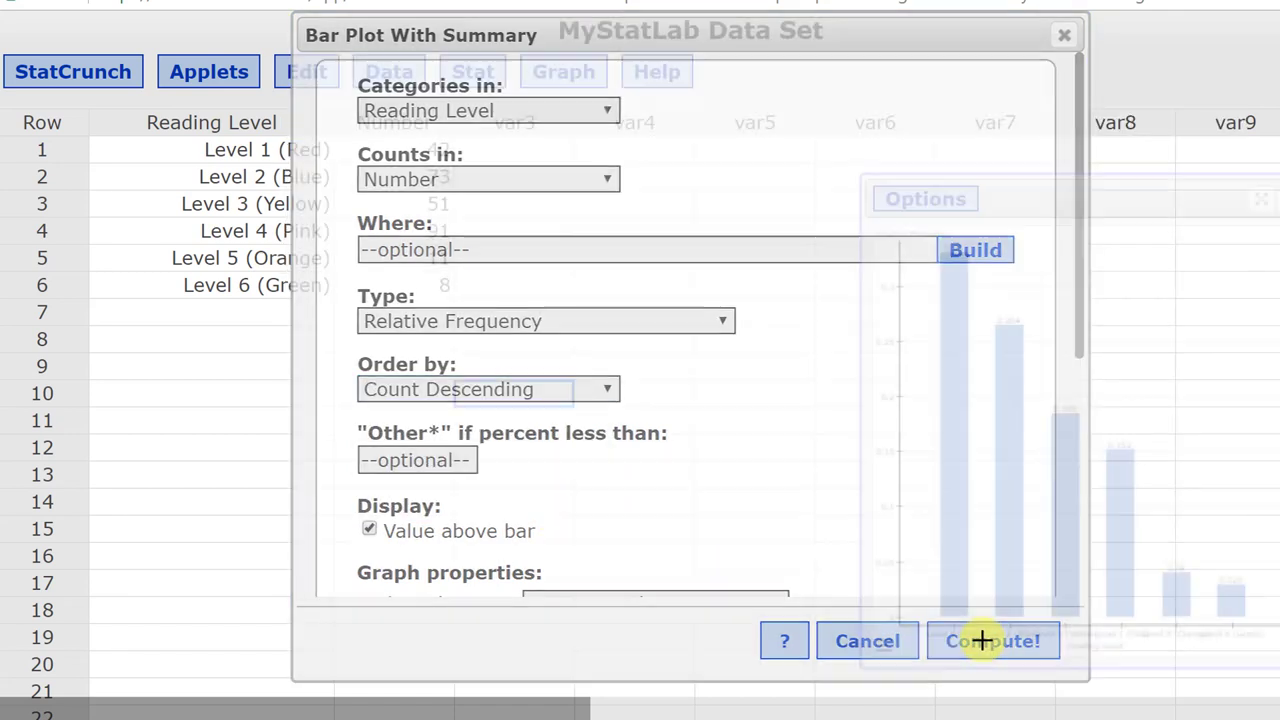
pyautogui.click(992, 640)
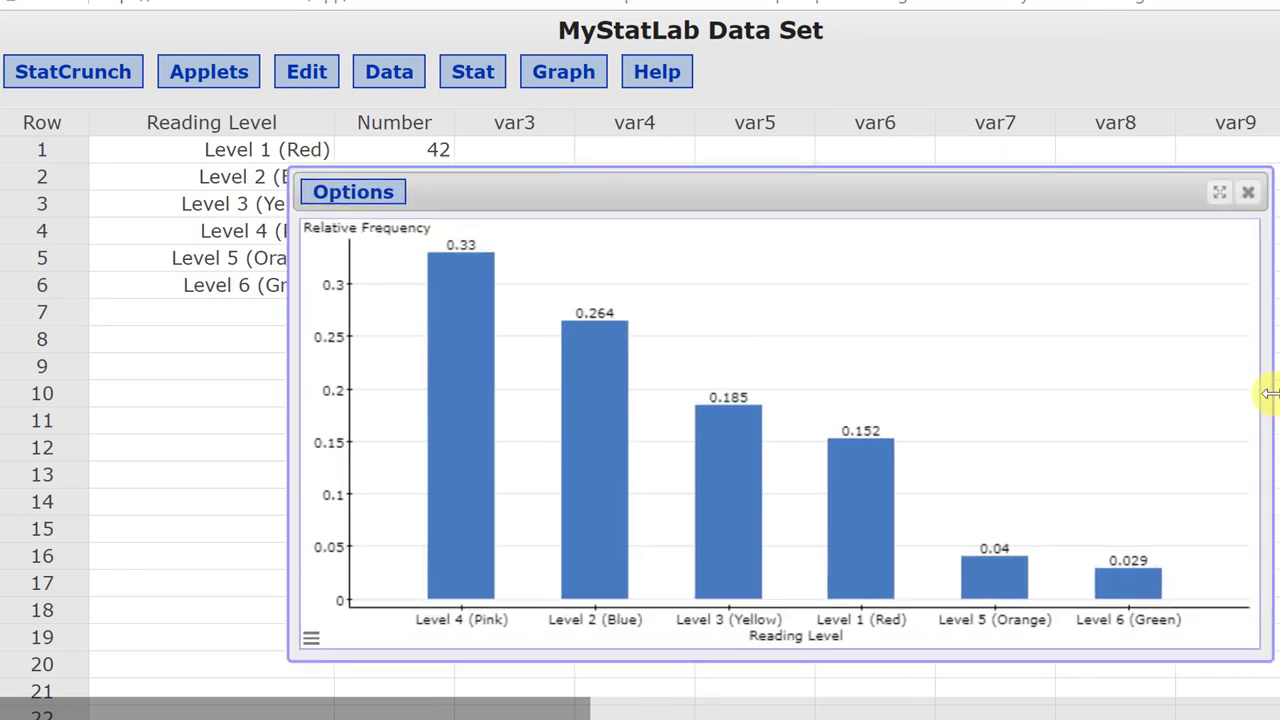
pyautogui.moveTo(483, 541)
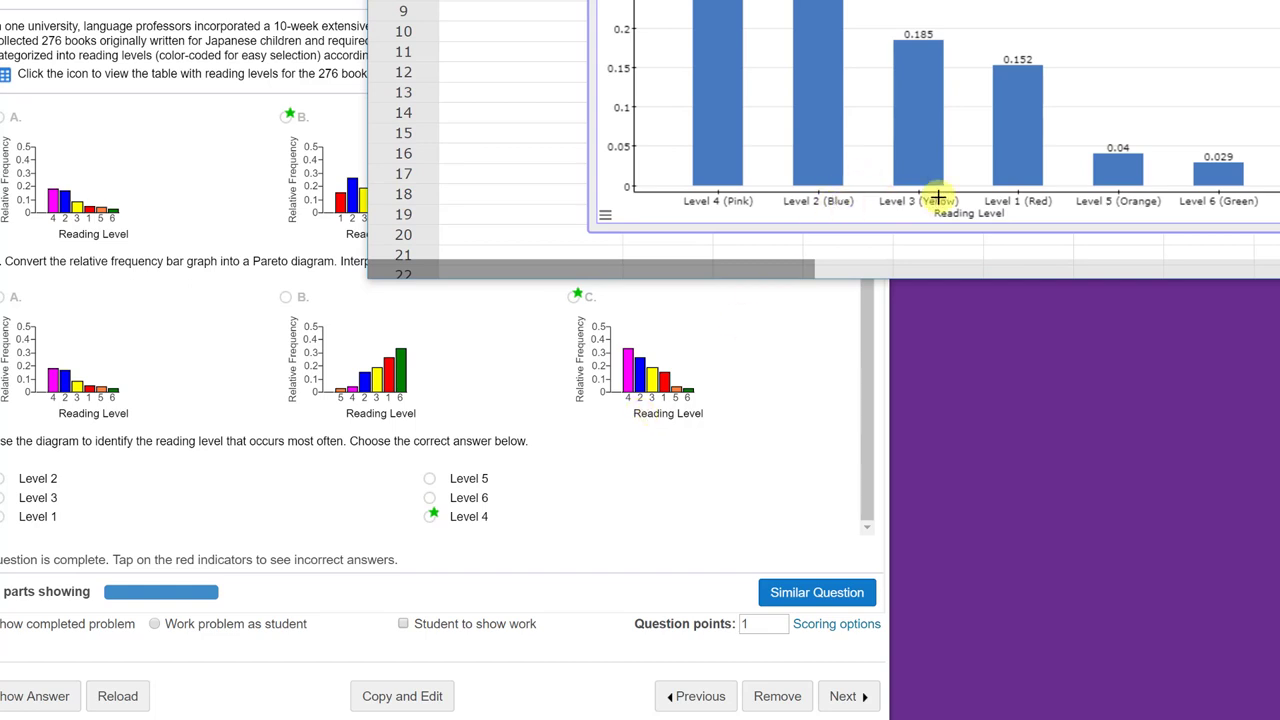
pyautogui.moveTo(1167, 206)
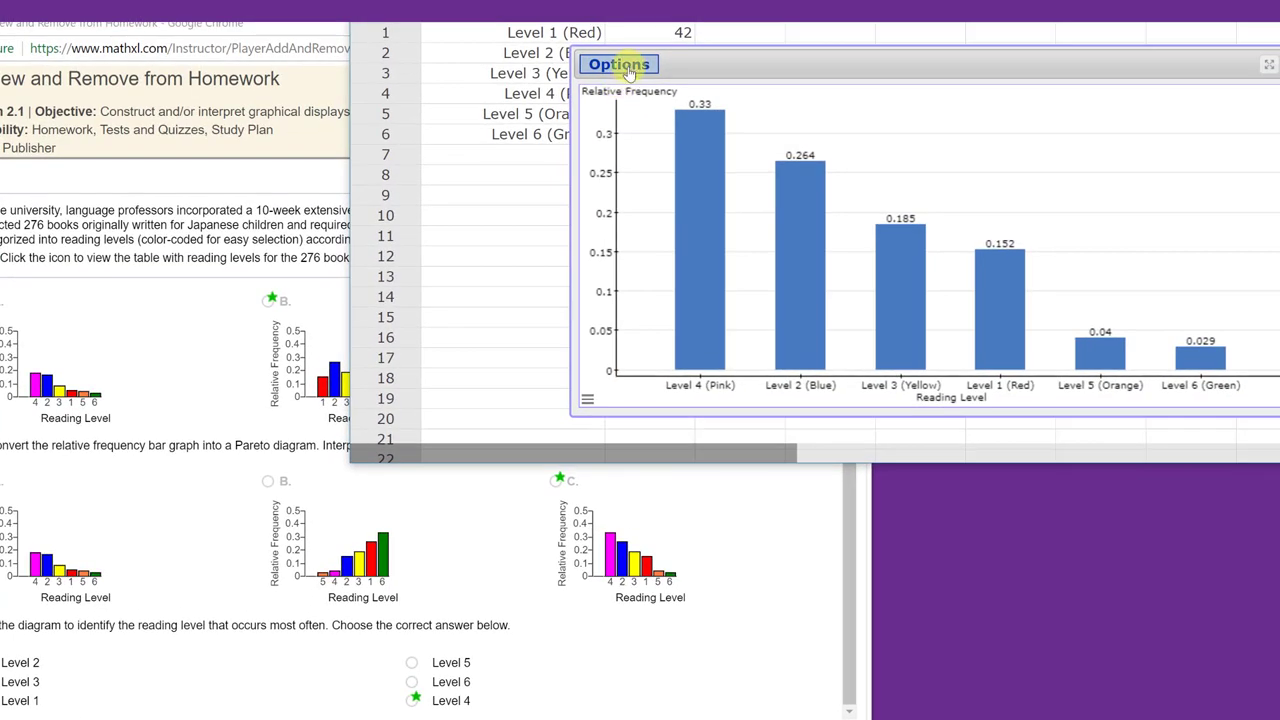
pyautogui.click(618, 64)
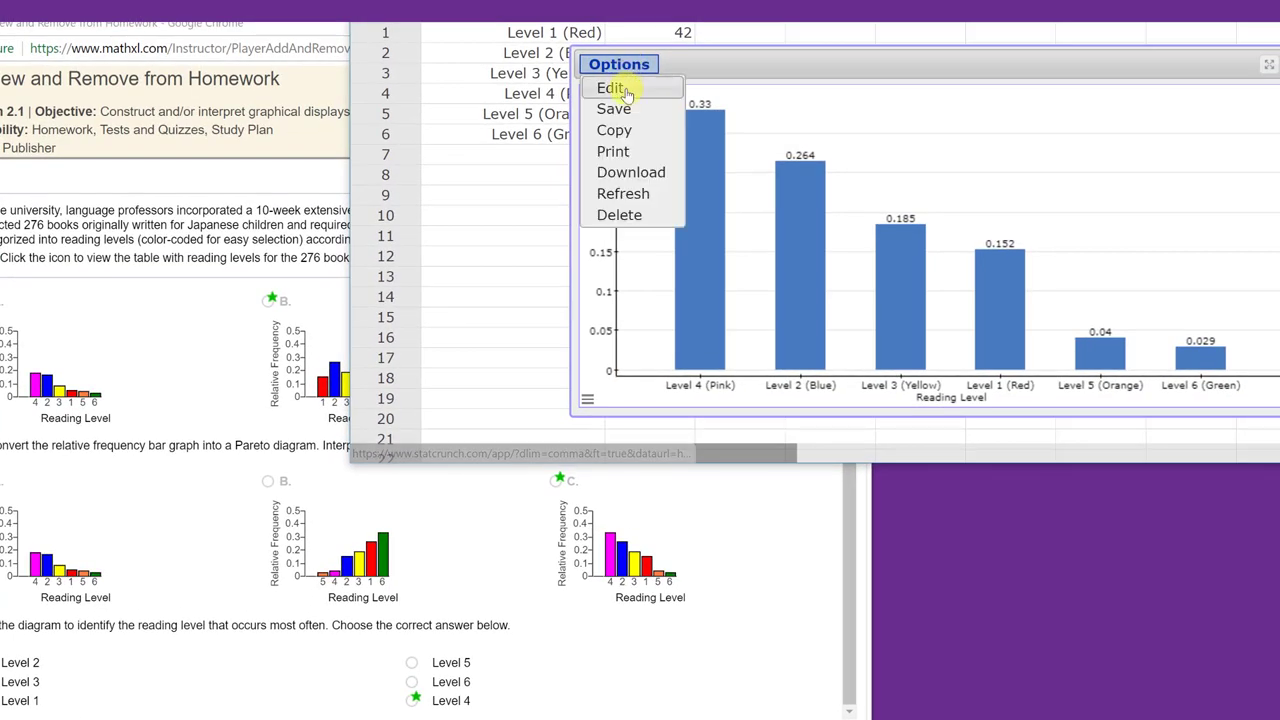
pyautogui.click(611, 88)
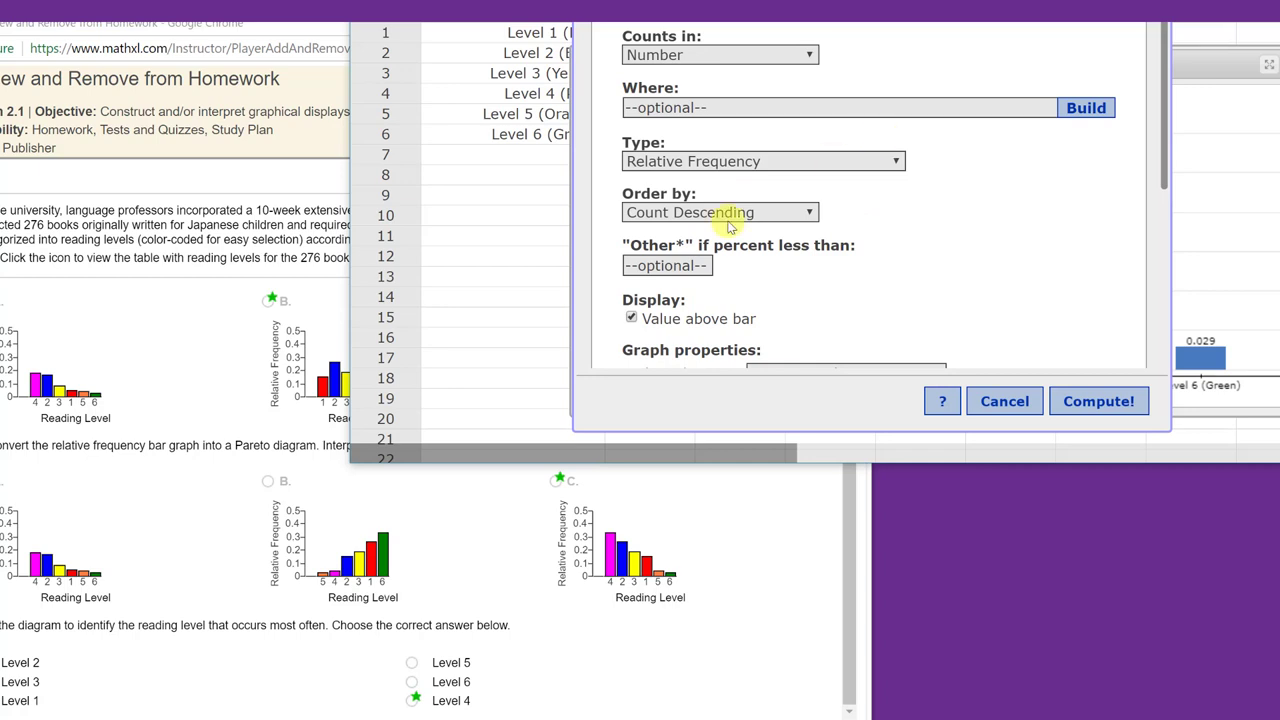
pyautogui.moveTo(97, 662)
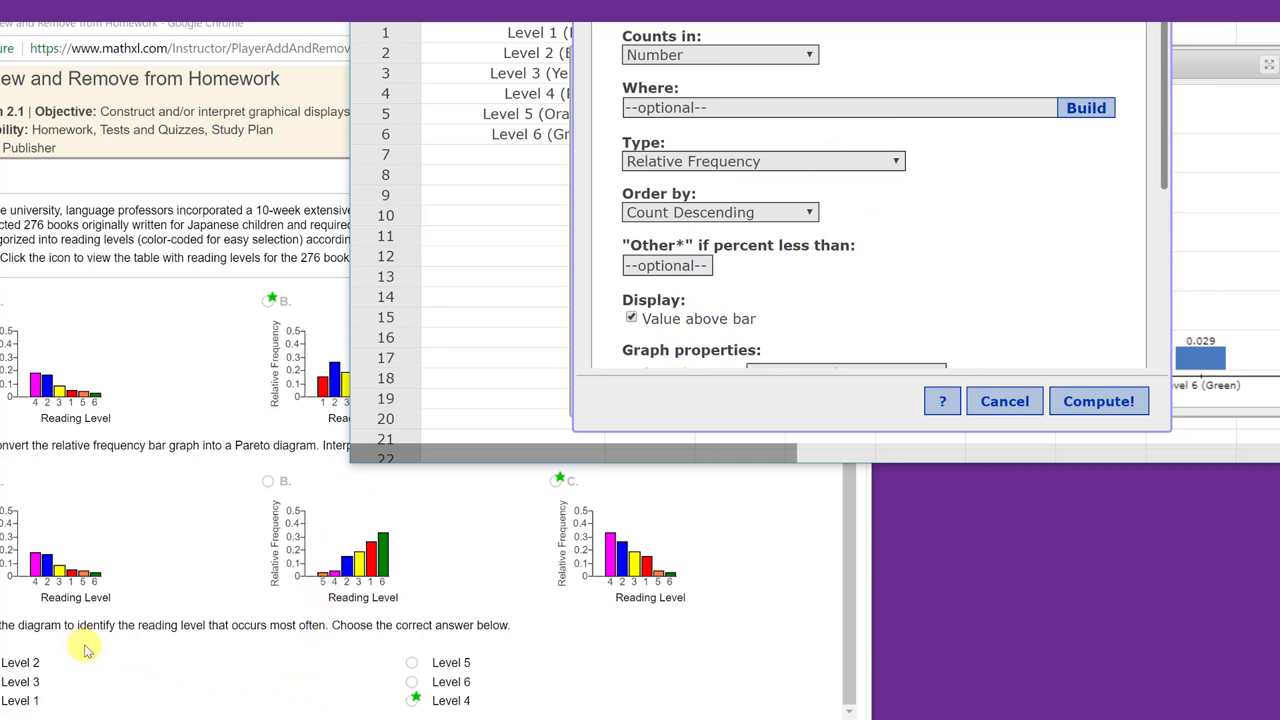
pyautogui.moveTo(220, 638)
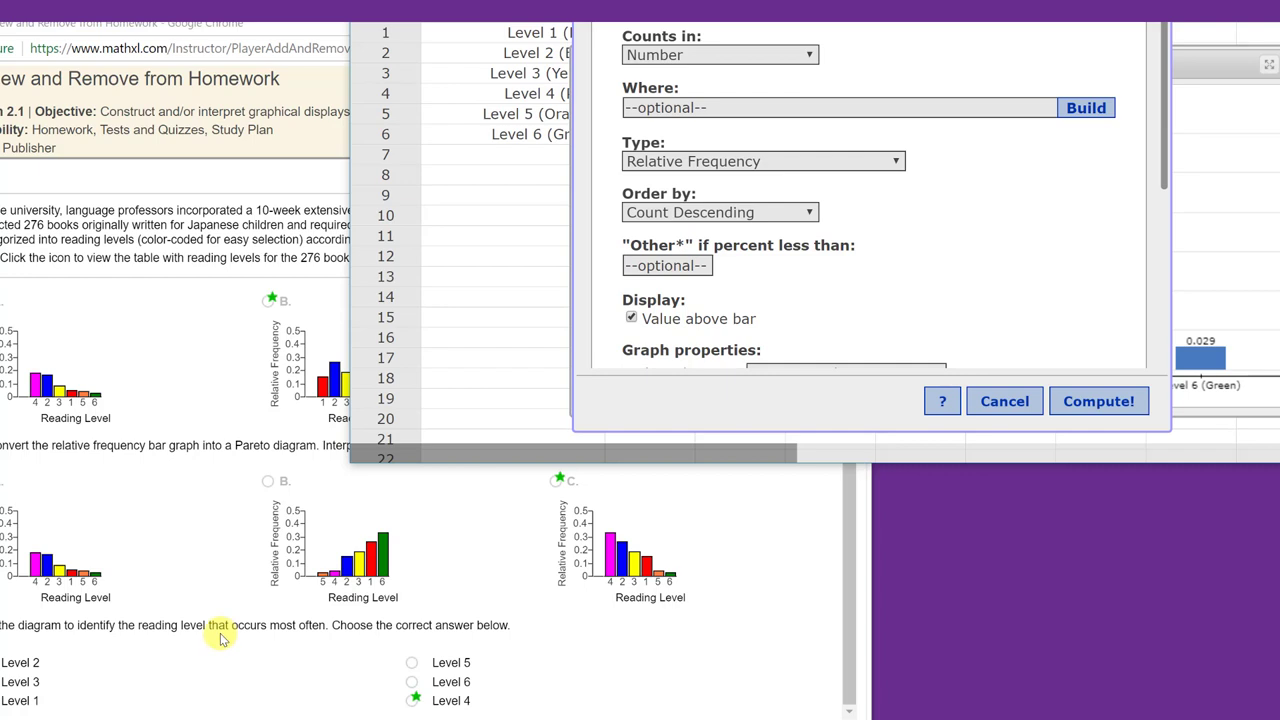
pyautogui.moveTo(657, 650)
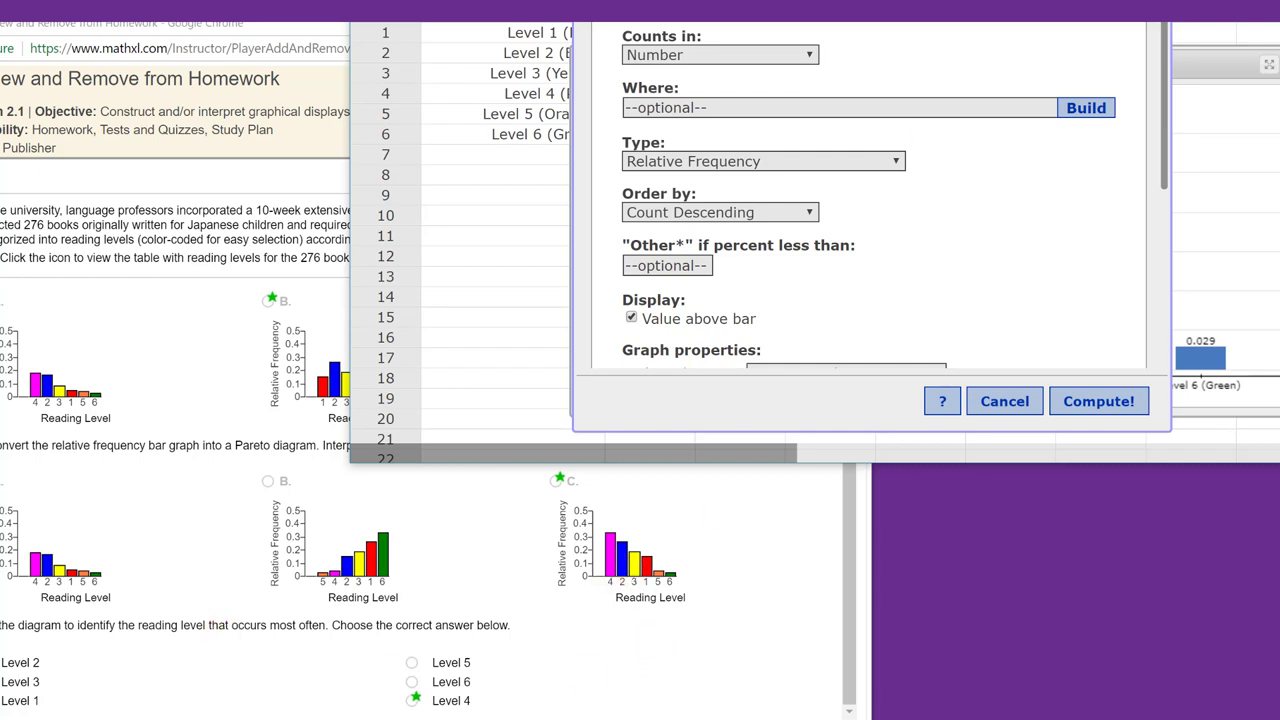
pyautogui.click(1098, 401)
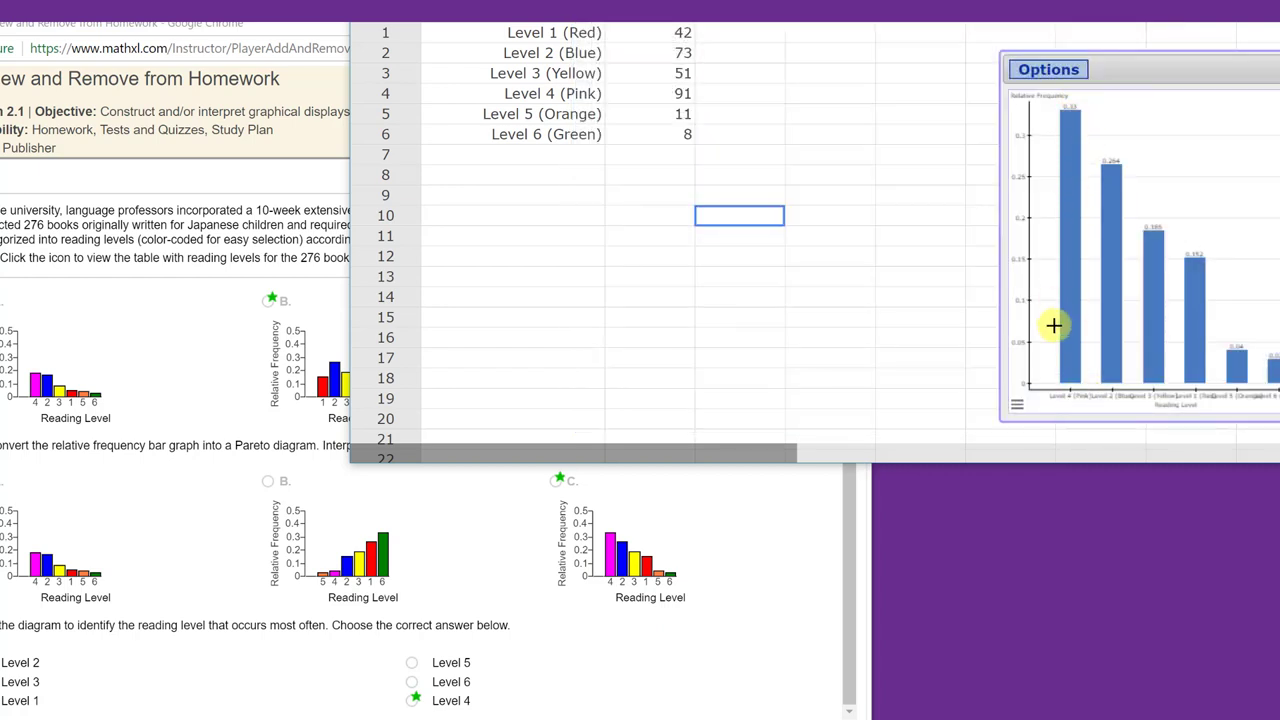
pyautogui.moveTo(1060, 370)
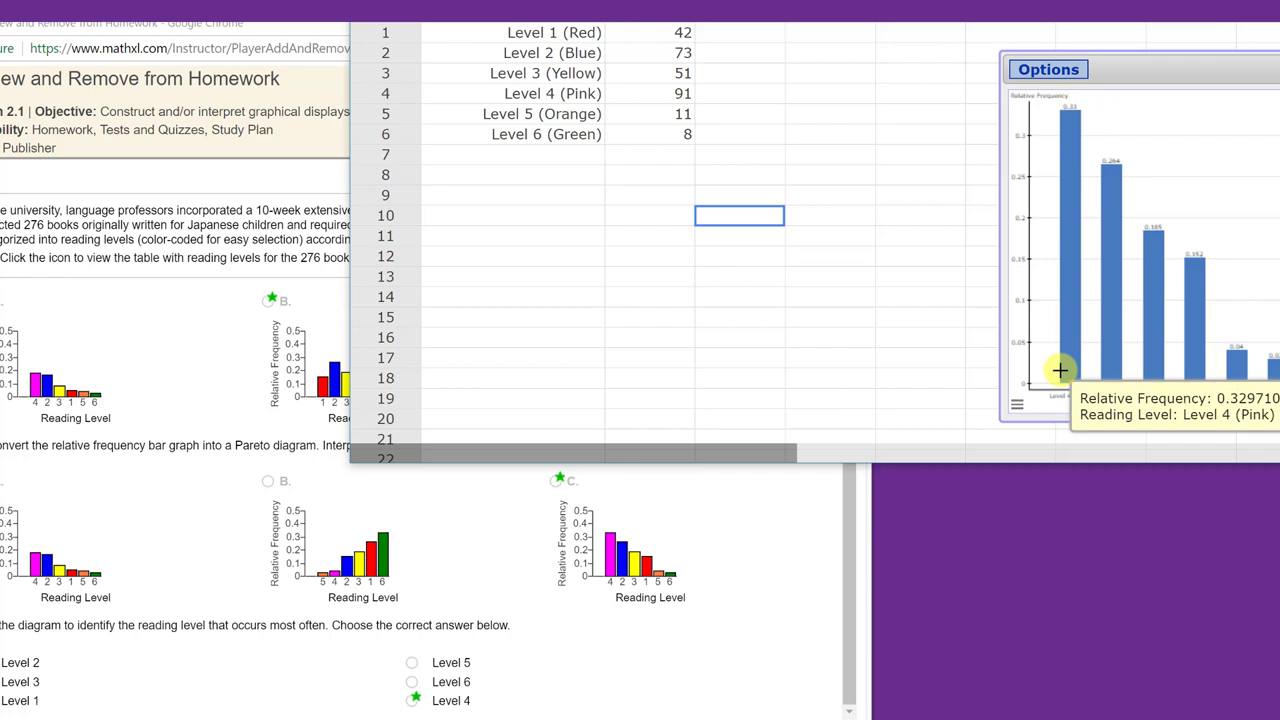
pyautogui.moveTo(1107, 226)
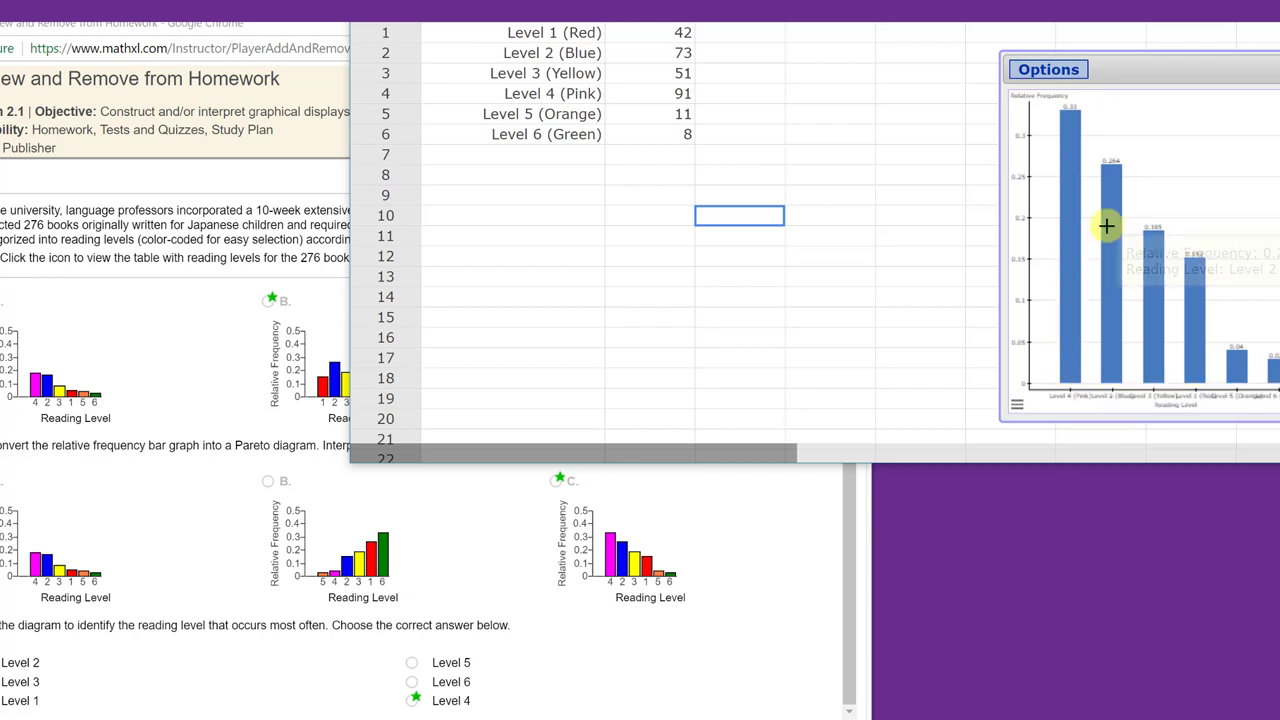